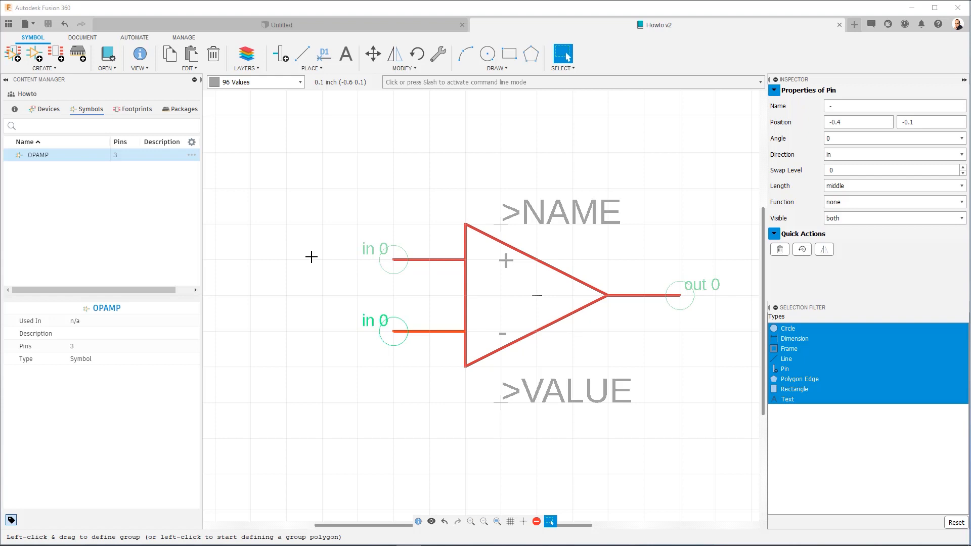
{"action": "mouse_move", "coordinate": [309, 257]}
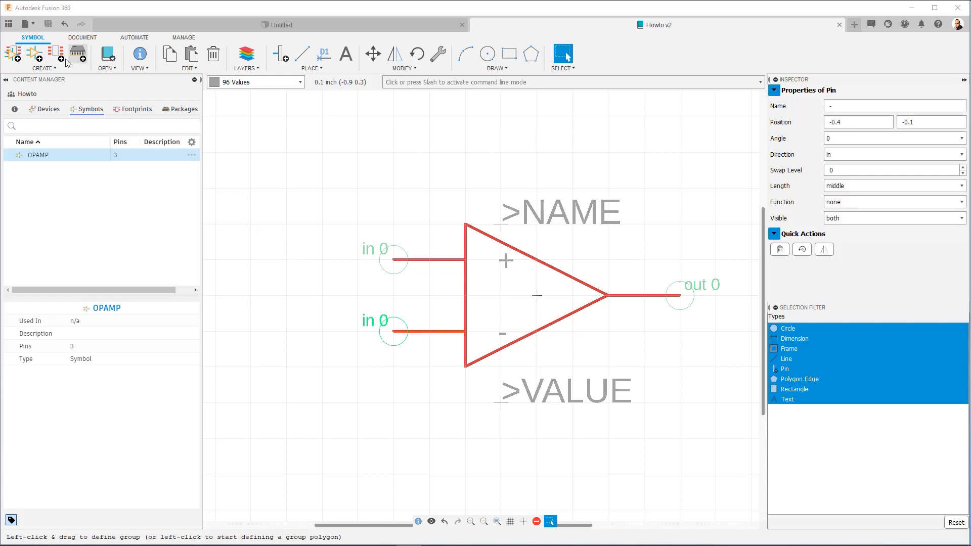
Step: Create an empty footprint named SO8 in the Howto library alongside the OPAMP symbol
{"action": "left_click", "coordinate": [78, 52]}
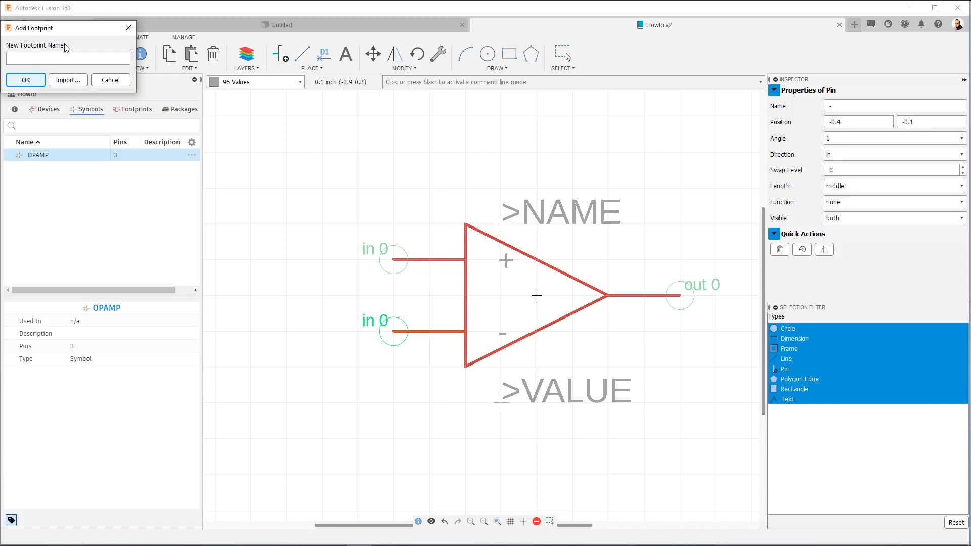
{"action": "left_click", "coordinate": [67, 58]}
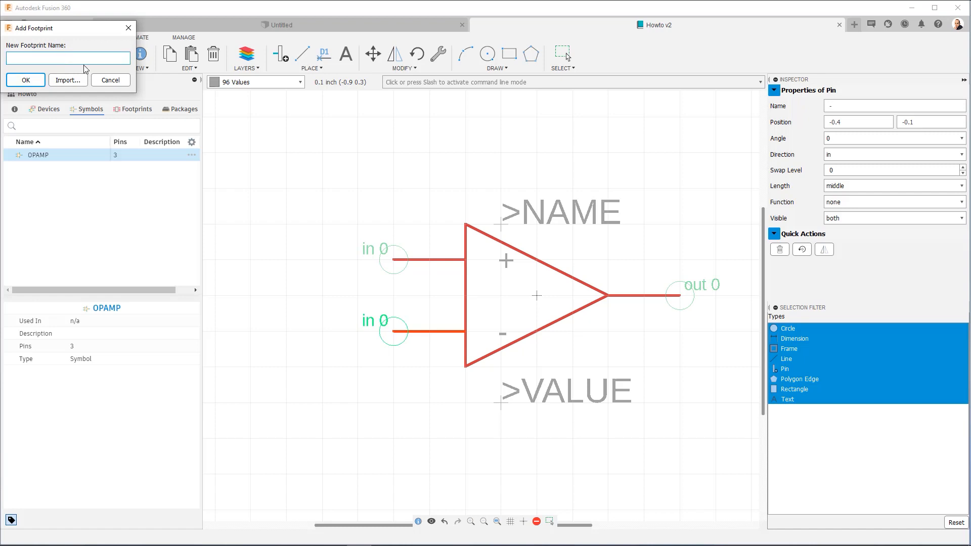
{"action": "type", "text": "s"}
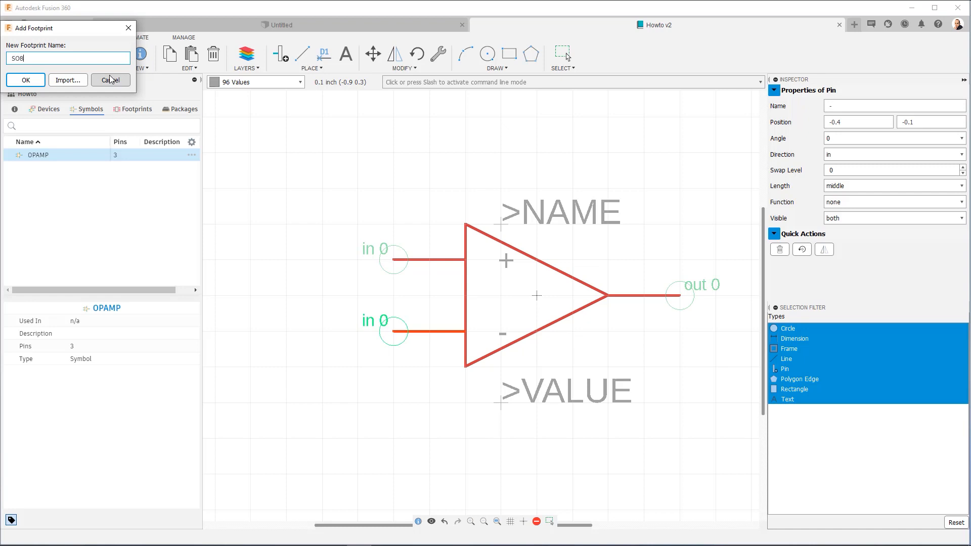
{"action": "left_click", "coordinate": [25, 80]}
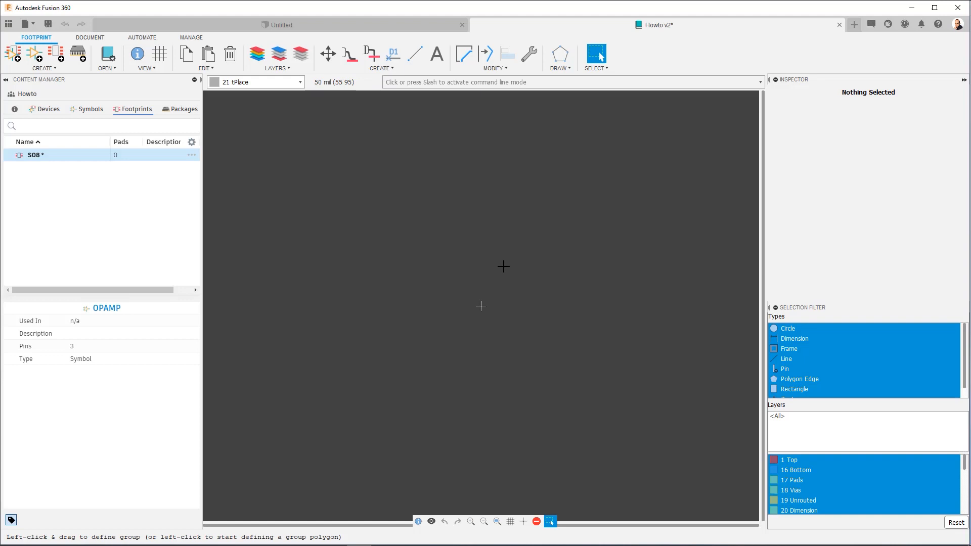
{"action": "mouse_move", "coordinate": [504, 270]}
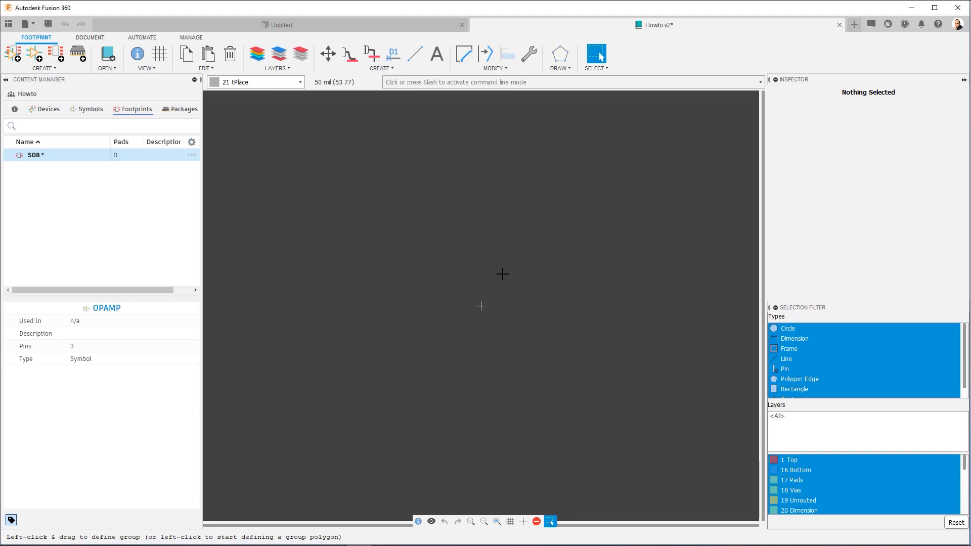
{"action": "mouse_move", "coordinate": [500, 277]}
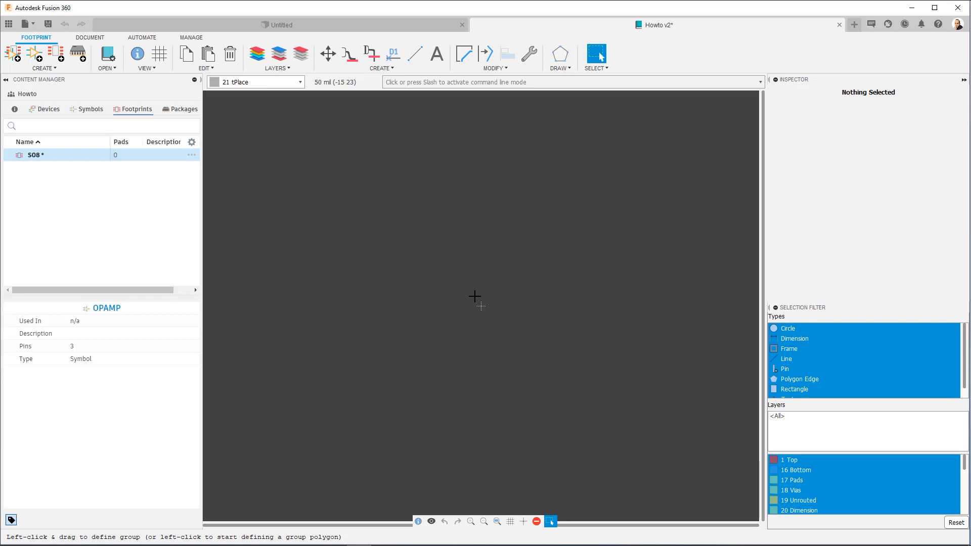
{"action": "mouse_move", "coordinate": [466, 302]}
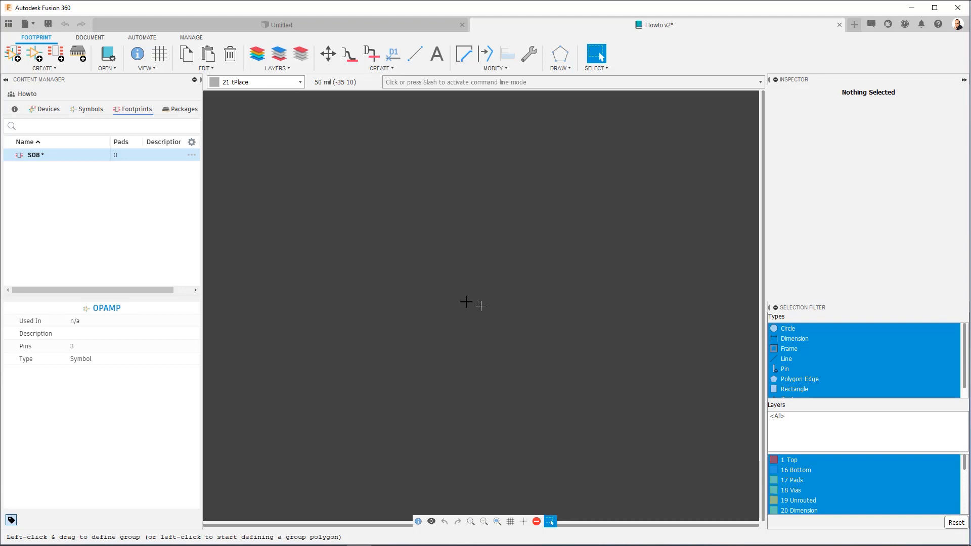
{"action": "mouse_move", "coordinate": [466, 303]}
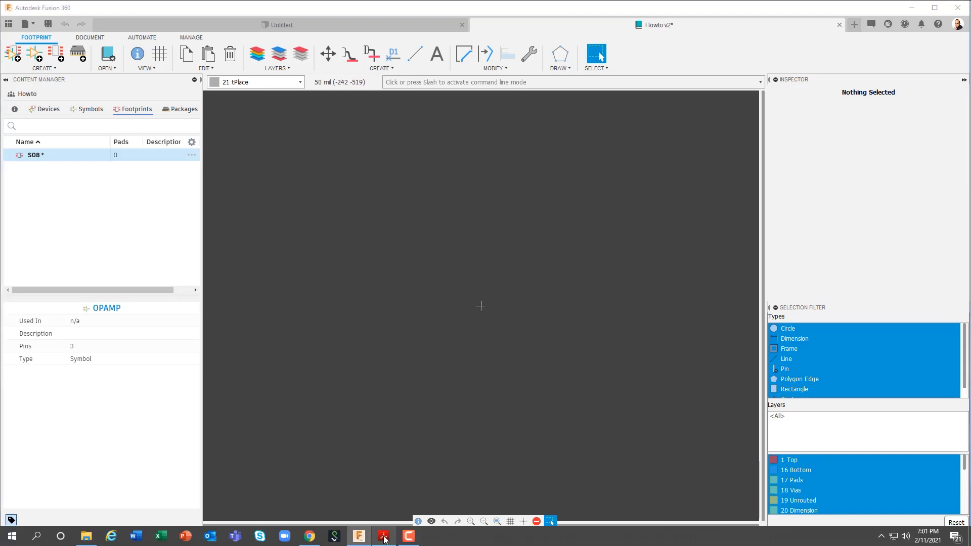
Step: Switch to Acrobat Reader showing the LM833 datasheet's D0008A SOIC land pattern
{"action": "left_click", "coordinate": [408, 535]}
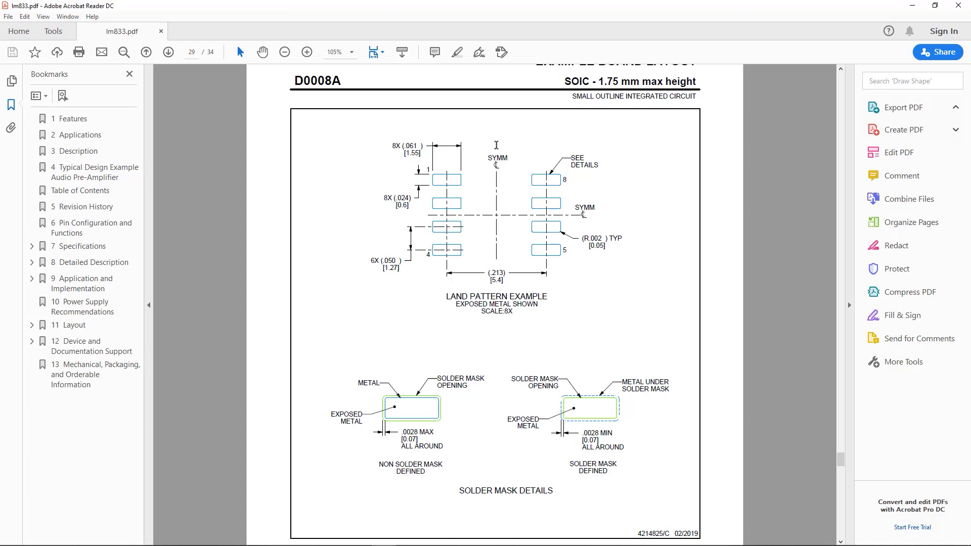
Step: Return to the SO8 footprint in Fusion 360 and activate the SMD pad tool
{"action": "left_click", "coordinate": [358, 535]}
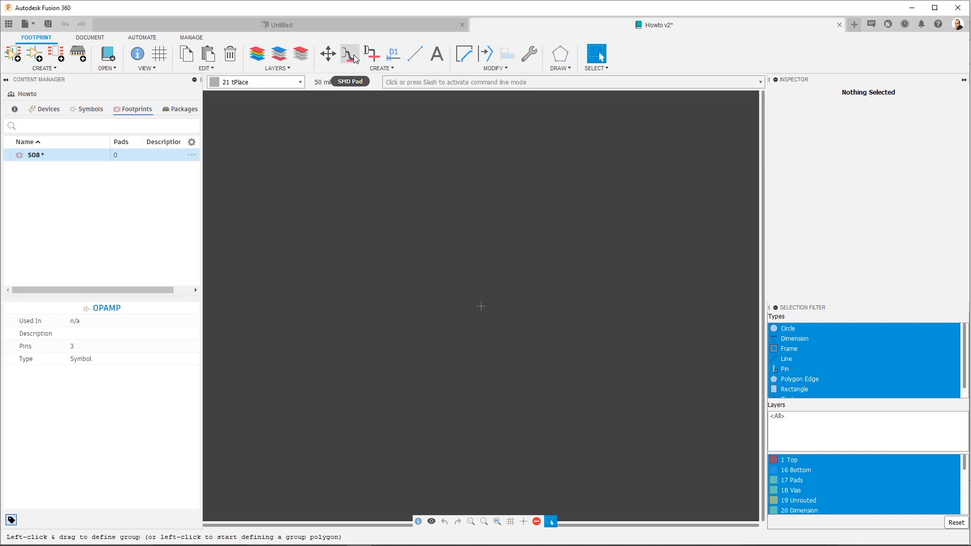
{"action": "mouse_move", "coordinate": [355, 59]}
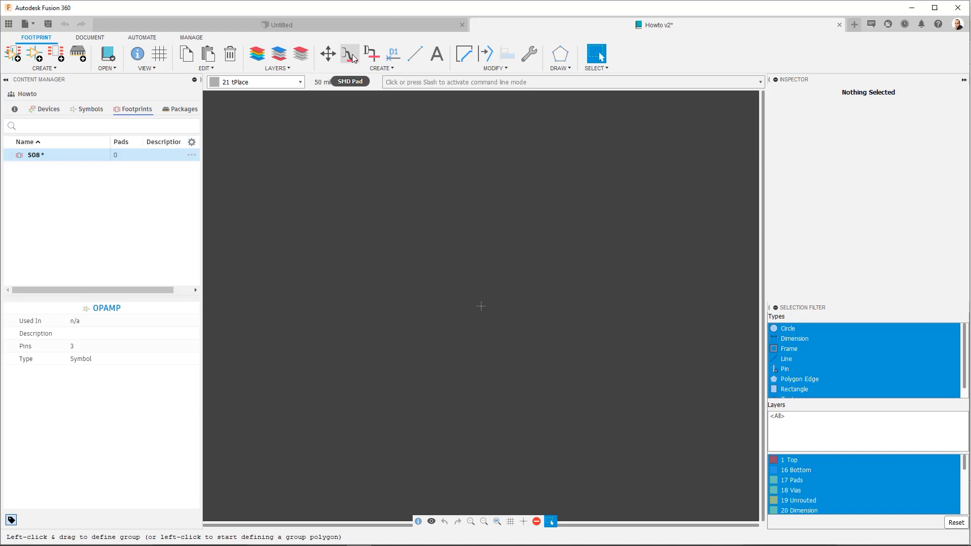
{"action": "mouse_move", "coordinate": [353, 62]}
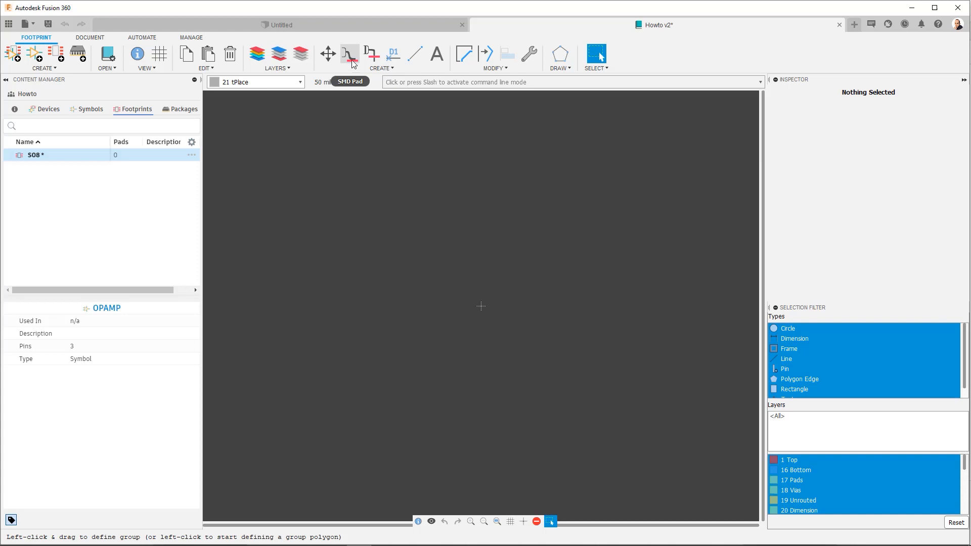
{"action": "left_click", "coordinate": [348, 53]}
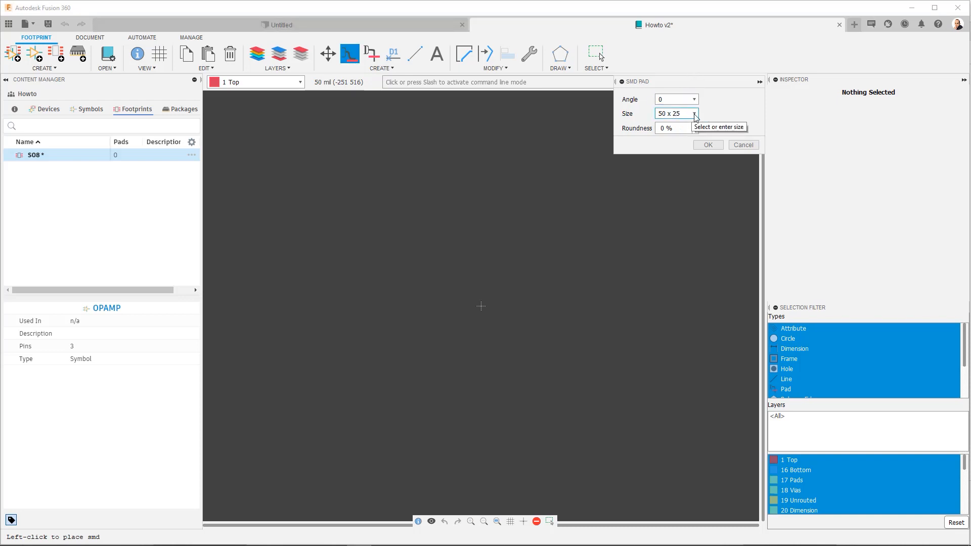
Step: Replace the default SMD pad size with a custom 61 x 24
{"action": "left_click", "coordinate": [693, 113]}
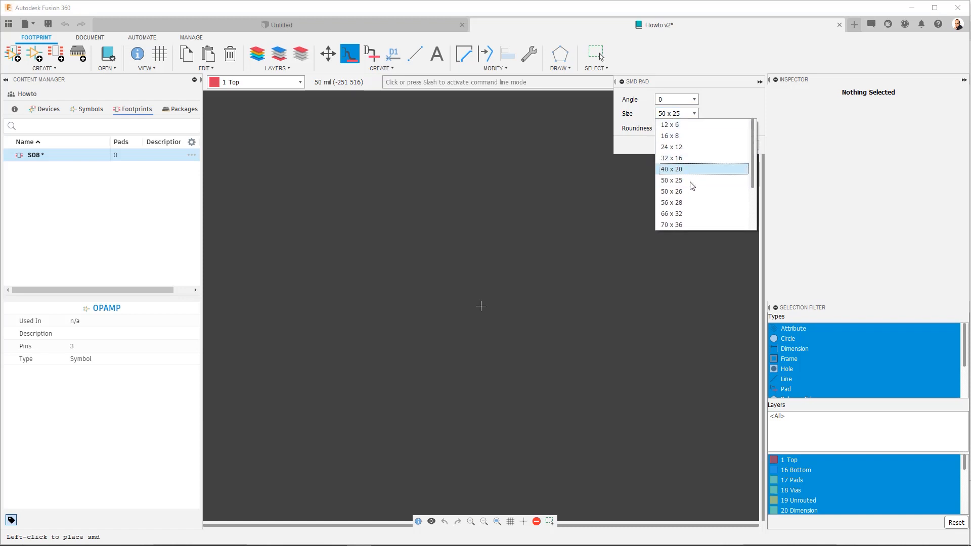
{"action": "mouse_move", "coordinate": [681, 124]}
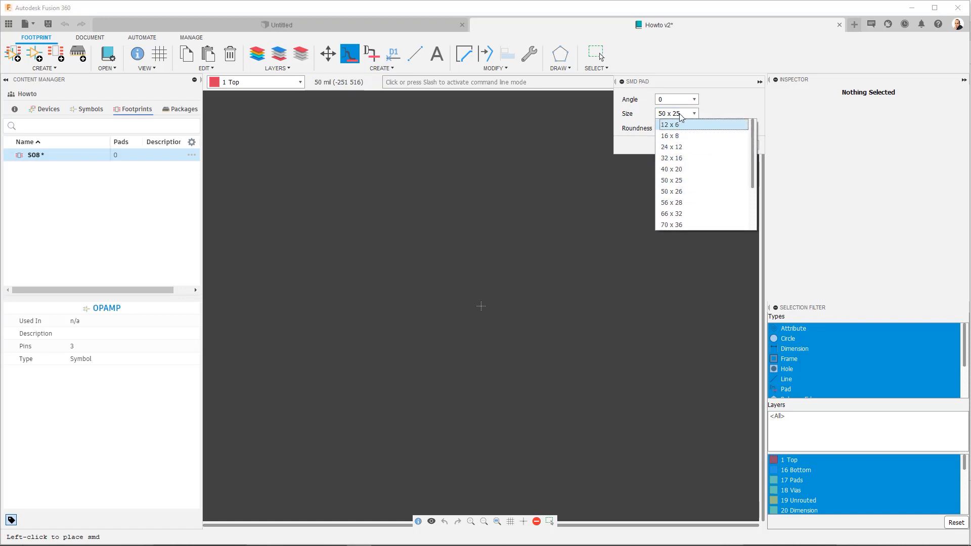
{"action": "left_click", "coordinate": [675, 113]}
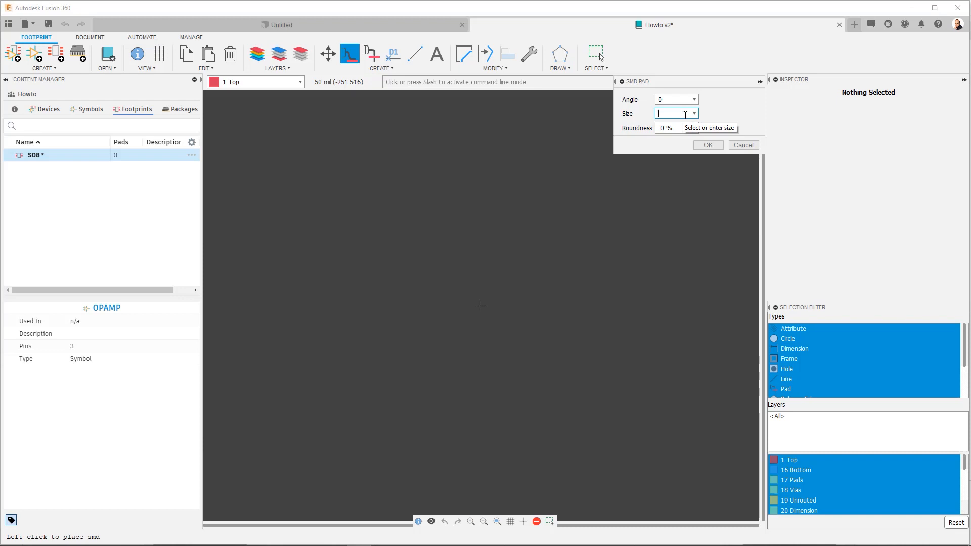
{"action": "type", "text": "61"}
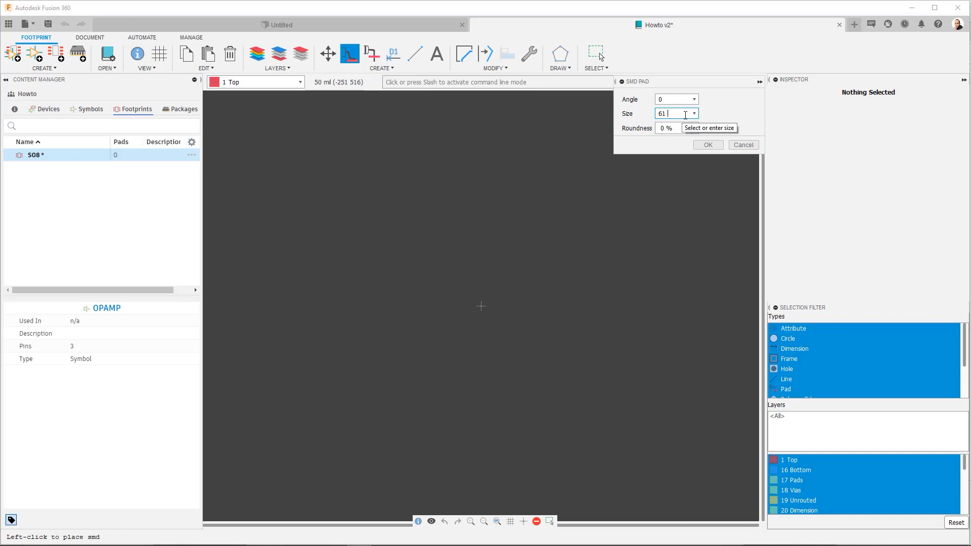
{"action": "type", "text": "x"}
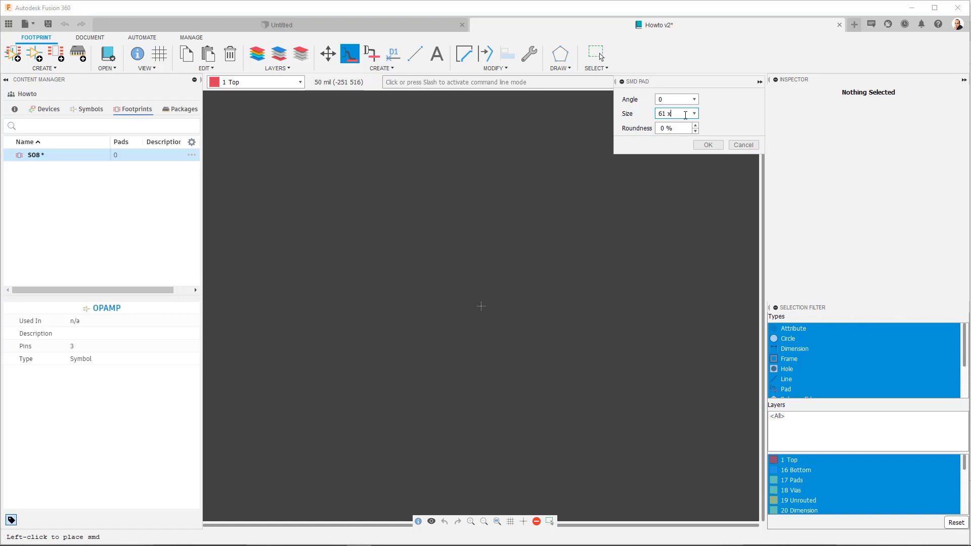
{"action": "type", "text": "24"}
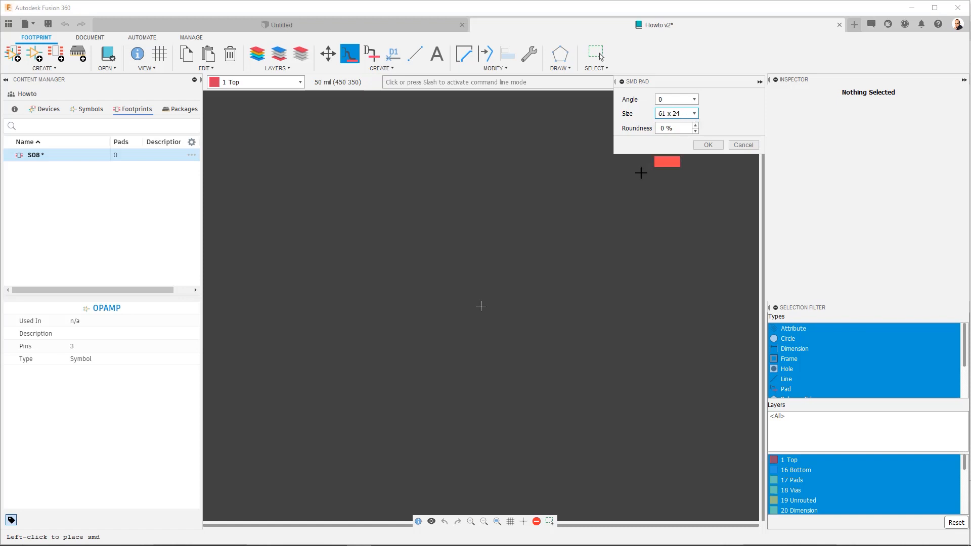
{"action": "mouse_move", "coordinate": [480, 303]}
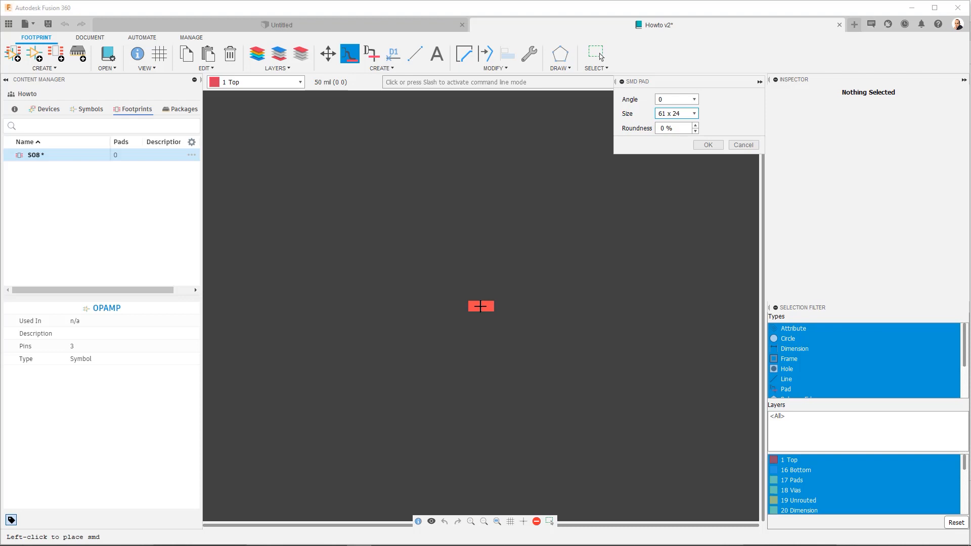
{"action": "mouse_move", "coordinate": [484, 319]}
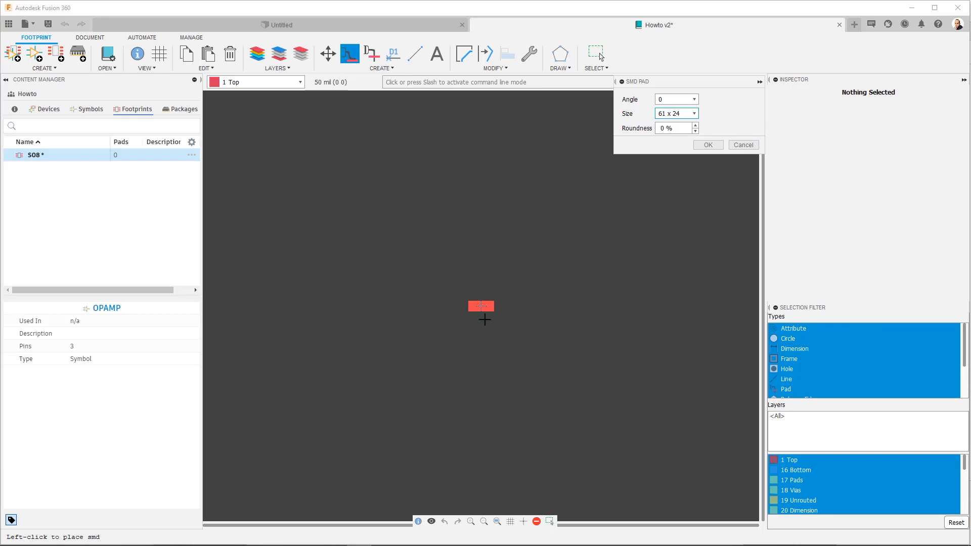
Step: Turn the grid display on with lines, 1.27 mm size and 0.635 mm alternate
{"action": "left_click", "coordinate": [496, 520]}
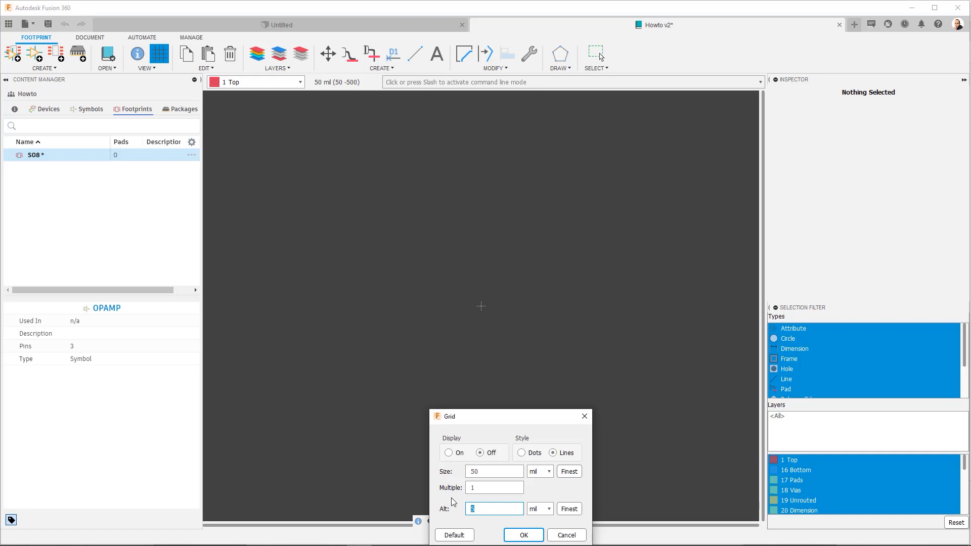
{"action": "type", "text": "2"}
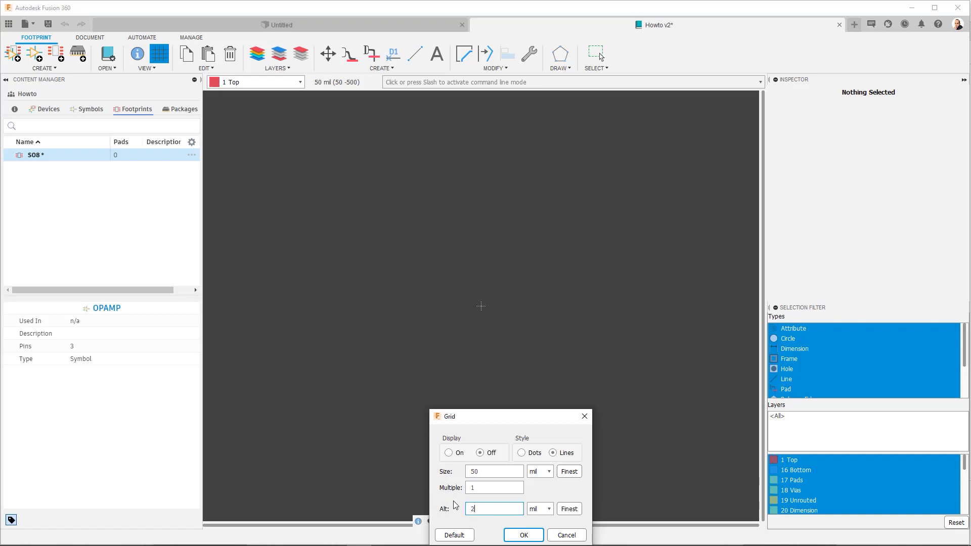
{"action": "type", "text": "5"}
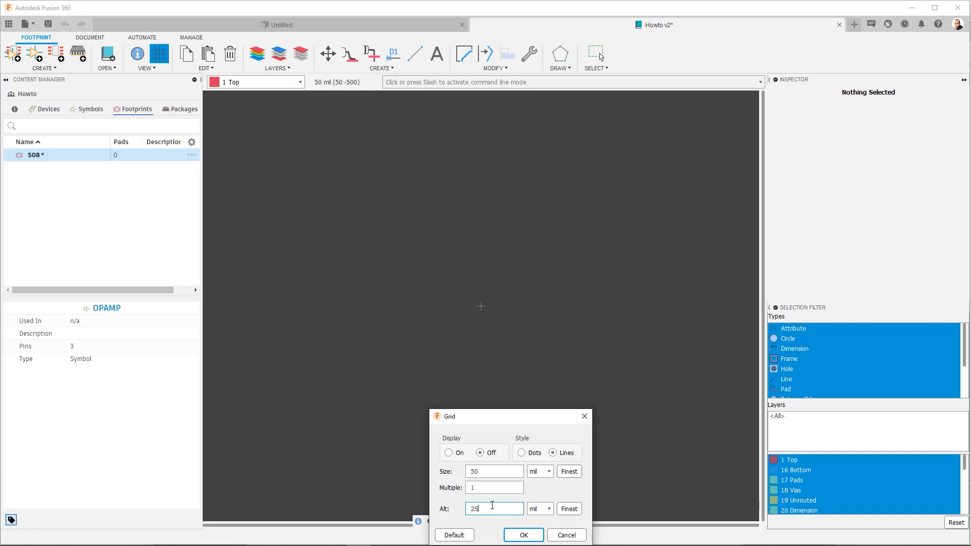
{"action": "left_click", "coordinate": [549, 471]}
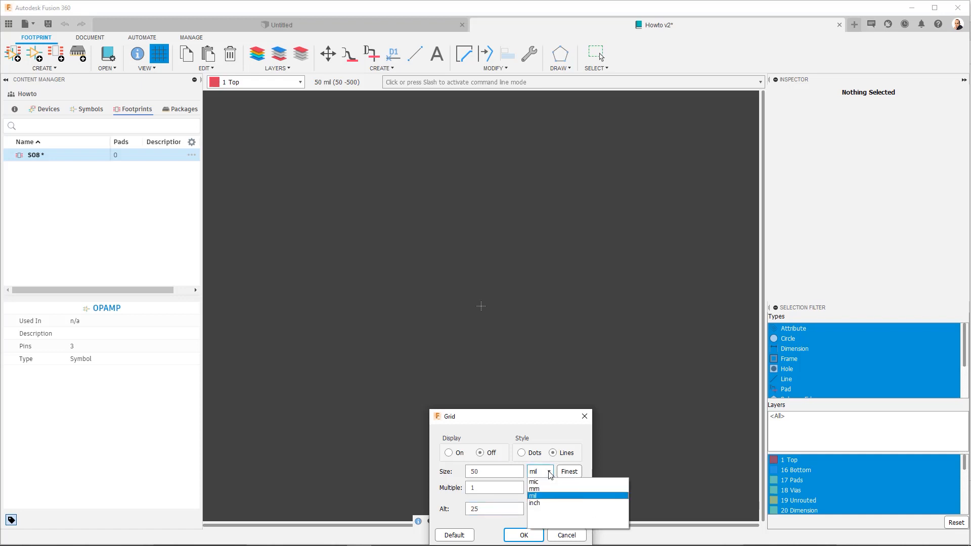
{"action": "left_click", "coordinate": [535, 488]}
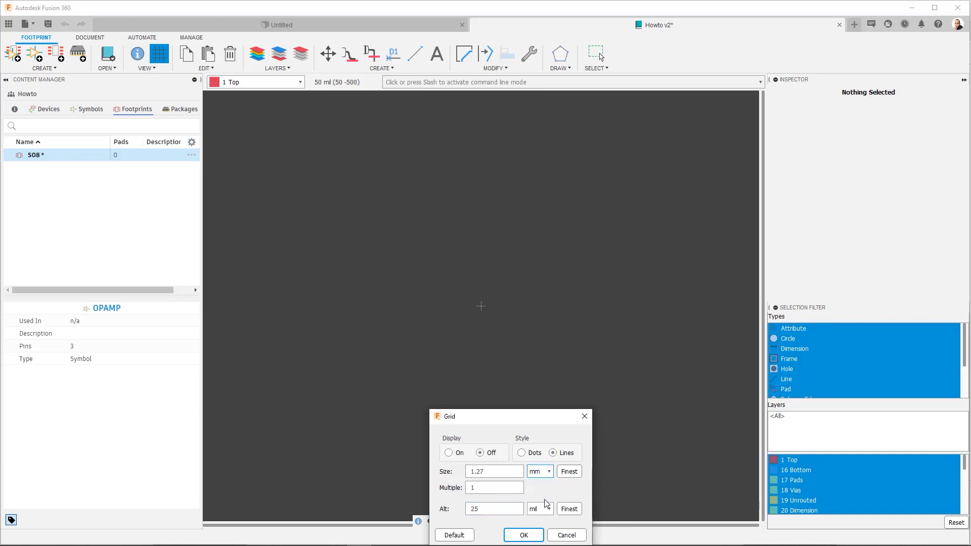
{"action": "left_click", "coordinate": [547, 471]}
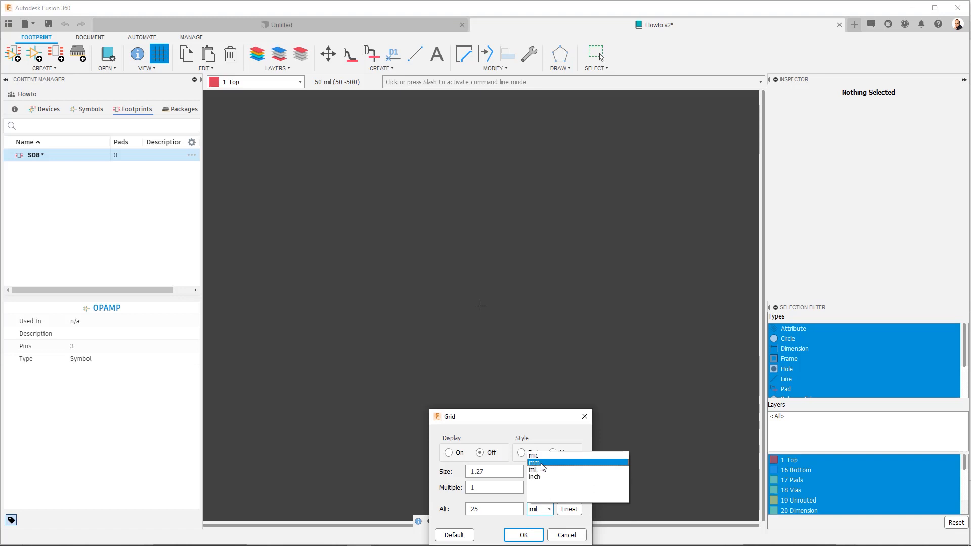
{"action": "left_click", "coordinate": [533, 462]}
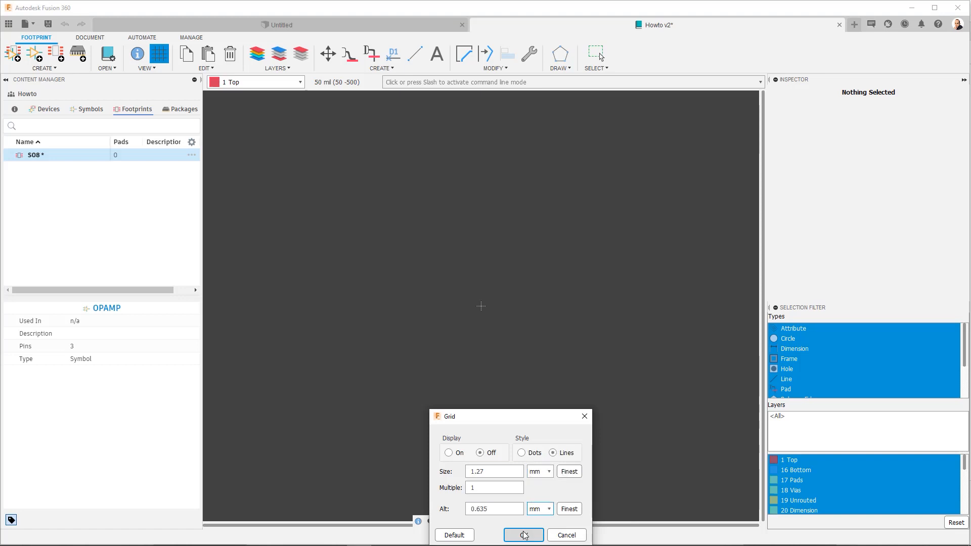
{"action": "left_click", "coordinate": [522, 535]}
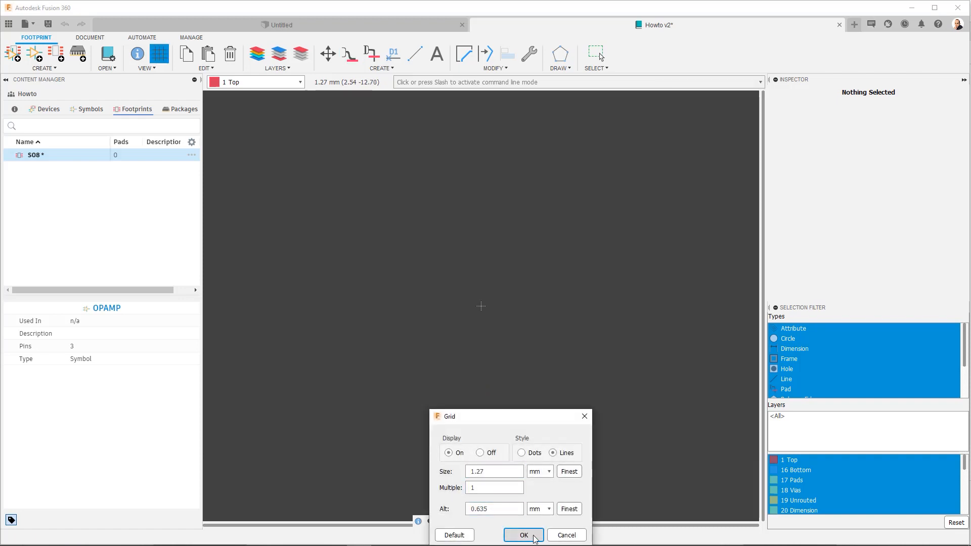
Step: Confirm the grid and place four 61 x 24 SMD pads down one column
{"action": "left_click", "coordinate": [522, 535]}
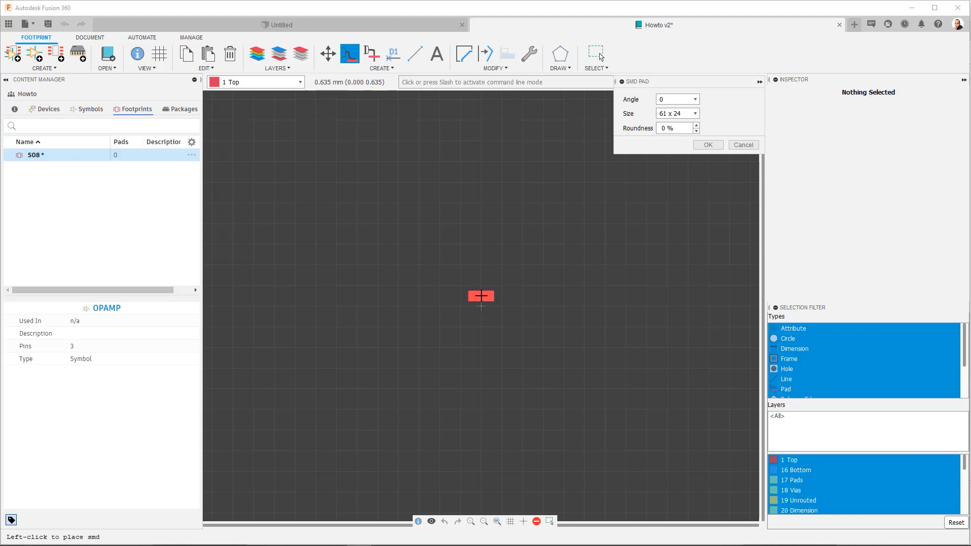
{"action": "left_click", "coordinate": [481, 296]}
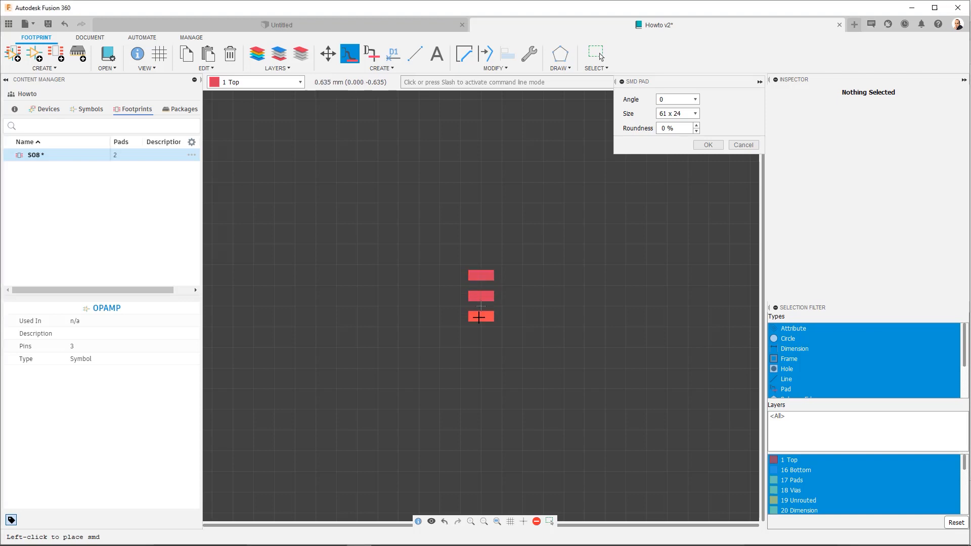
{"action": "left_click", "coordinate": [481, 316]}
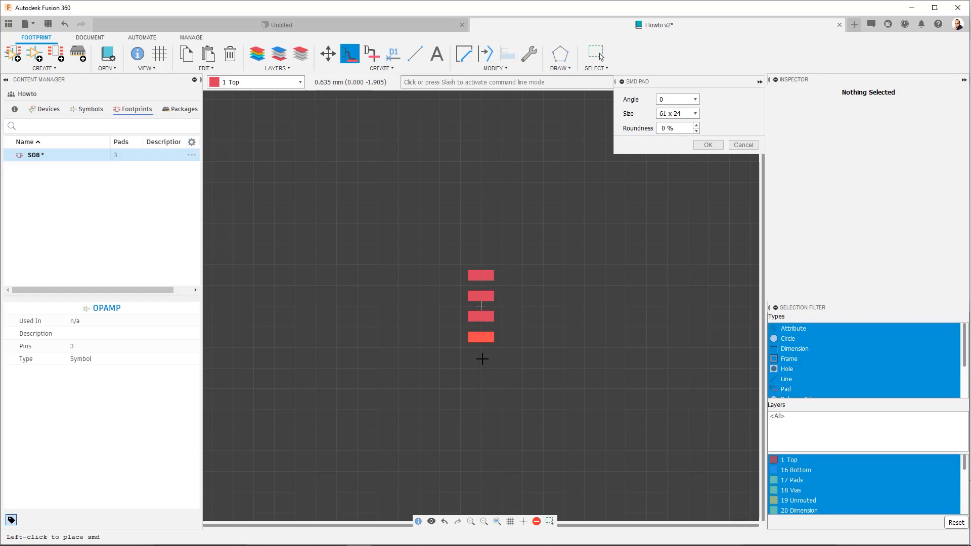
{"action": "left_click", "coordinate": [481, 337]}
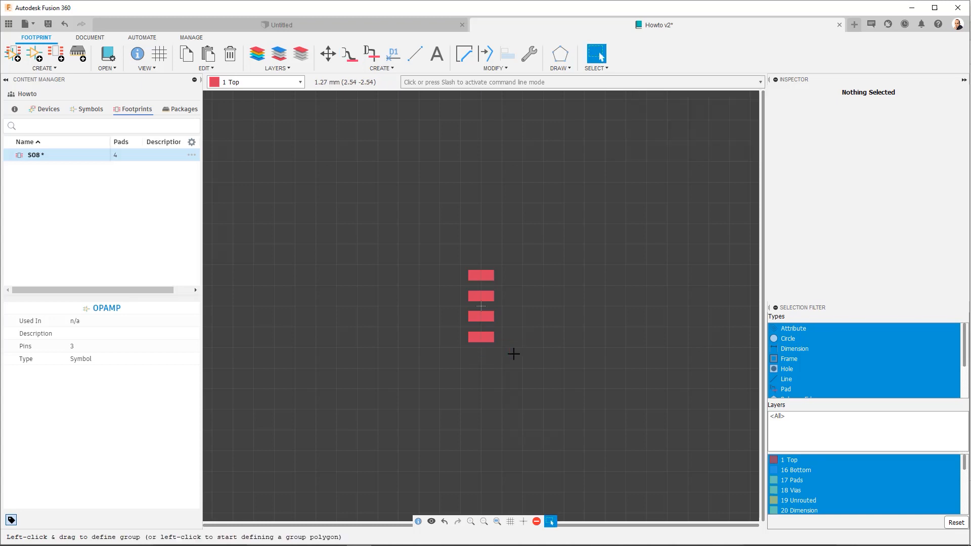
{"action": "mouse_move", "coordinate": [497, 261]}
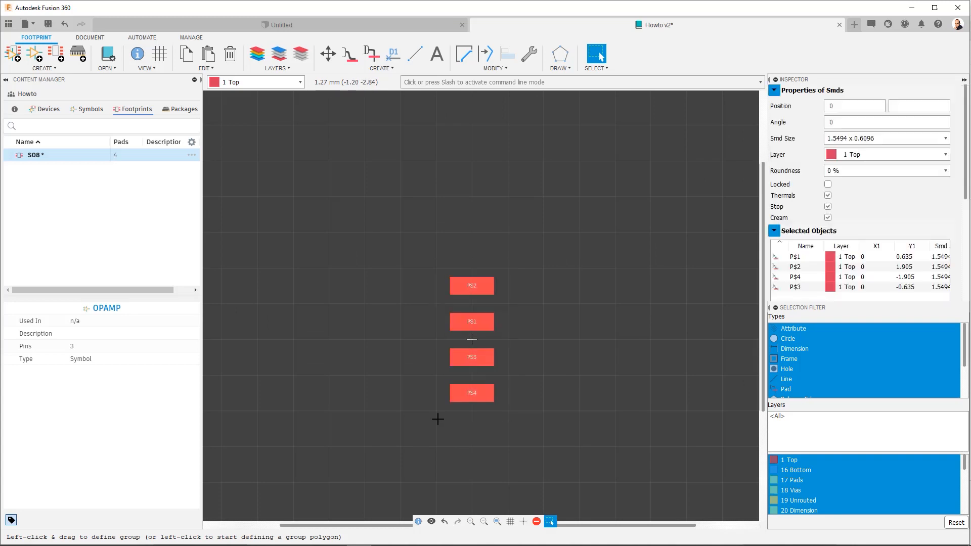
{"action": "mouse_move", "coordinate": [186, 54]}
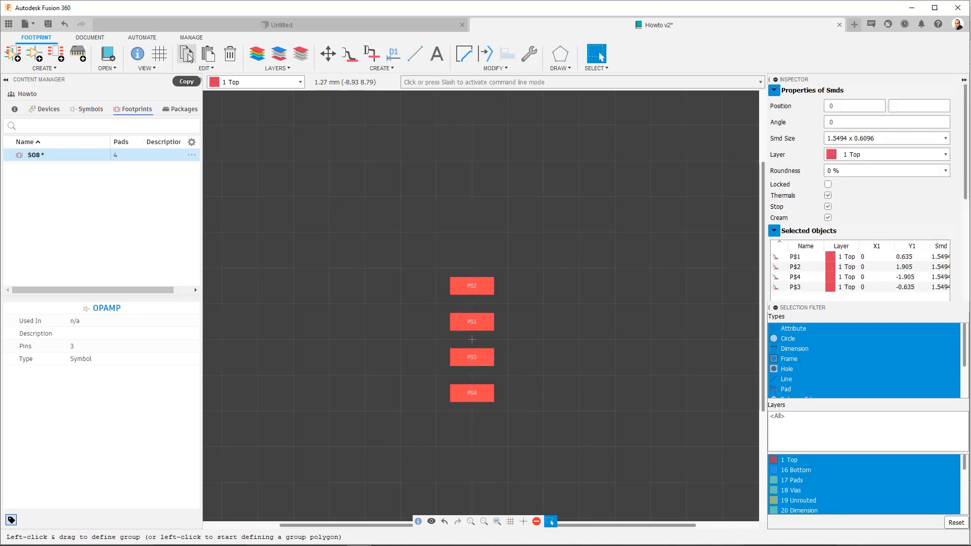
Step: Copy the four selected pads to the clipboard
{"action": "left_click", "coordinate": [186, 54]}
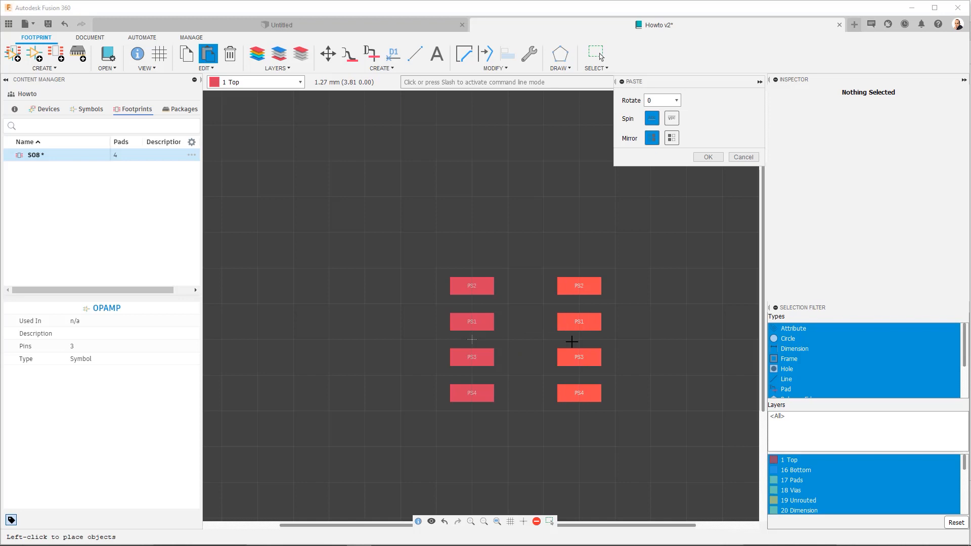
{"action": "mouse_move", "coordinate": [578, 339]}
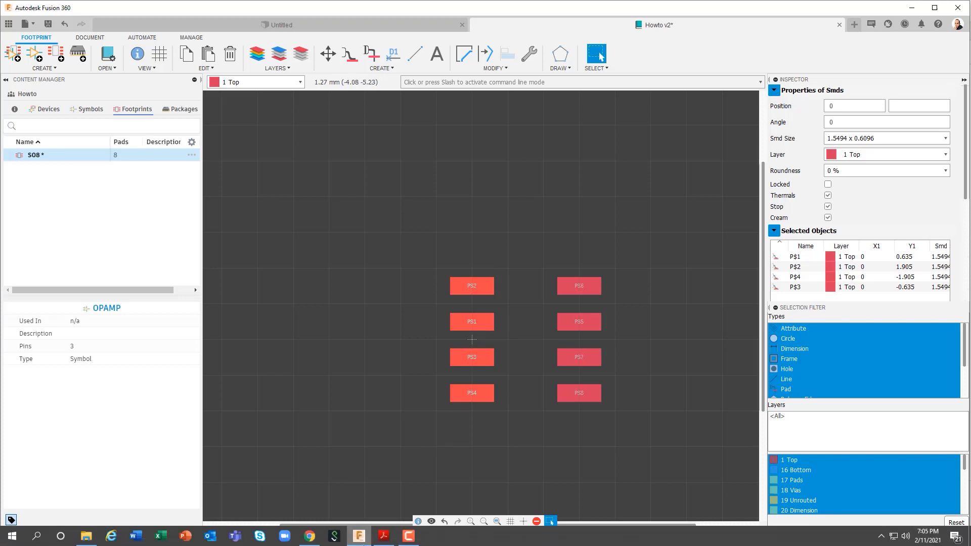
{"action": "mouse_move", "coordinate": [382, 536]}
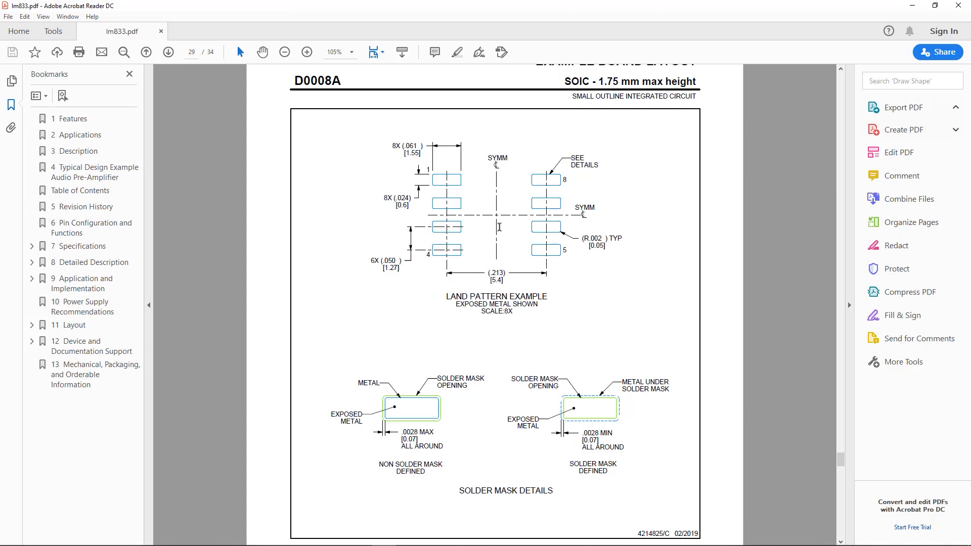
{"action": "mouse_move", "coordinate": [510, 229]}
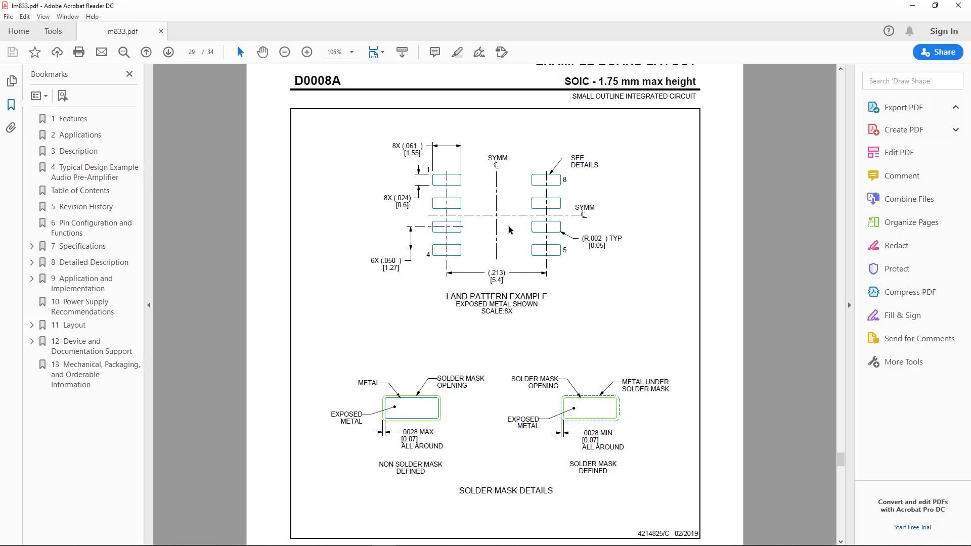
{"action": "mouse_move", "coordinate": [753, 99]}
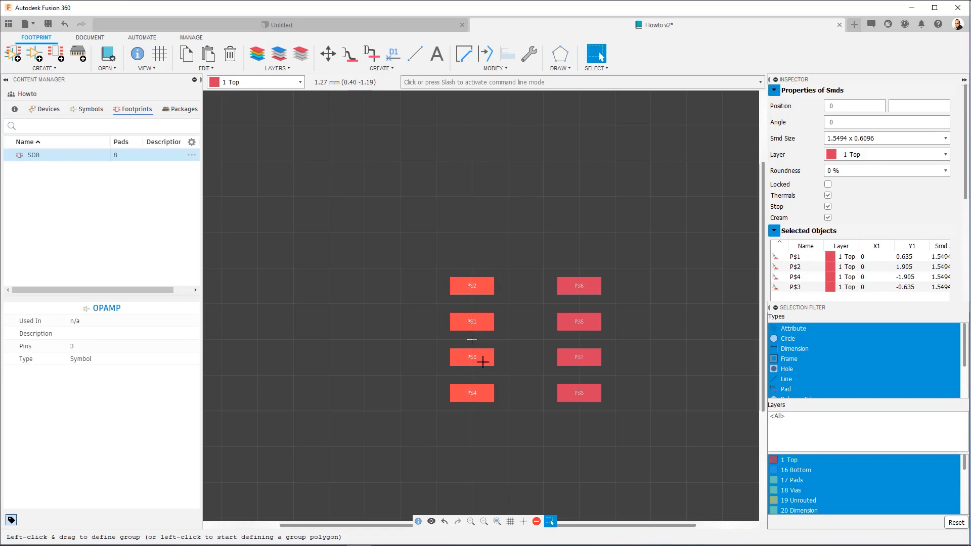
{"action": "mouse_move", "coordinate": [409, 334]}
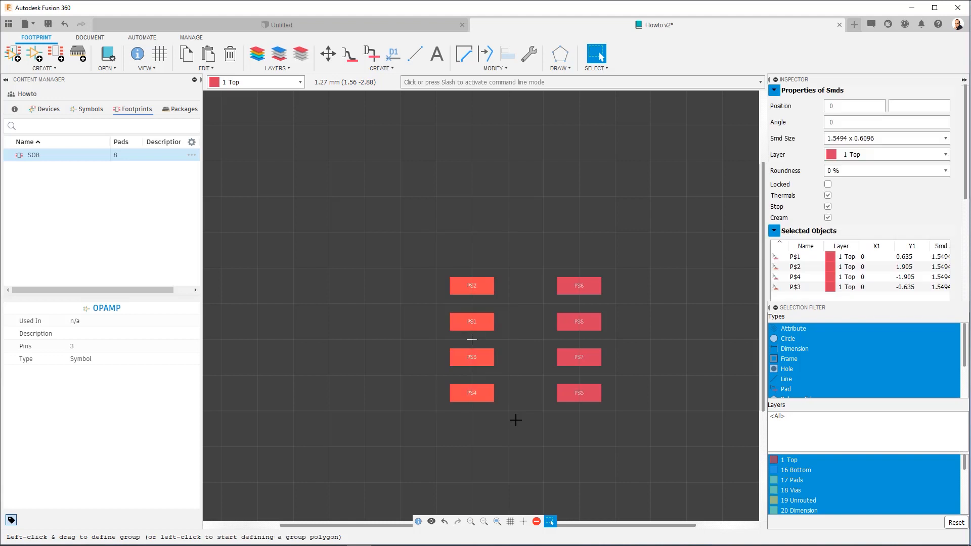
Step: Shift the left pad column 2.7 mm left using MOVE (>0 0)(-2.7 0)
{"action": "left_click", "coordinate": [557, 82]}
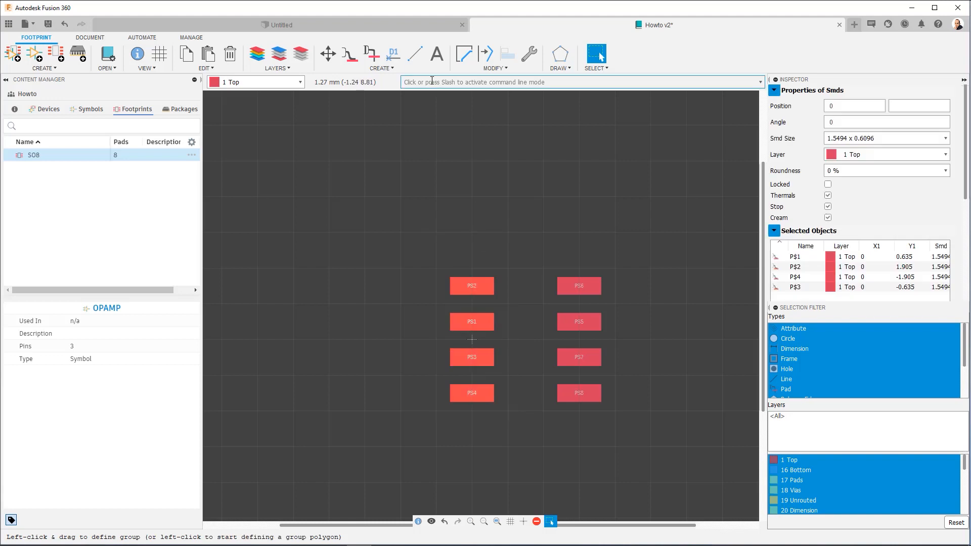
{"action": "left_click", "coordinate": [557, 81]}
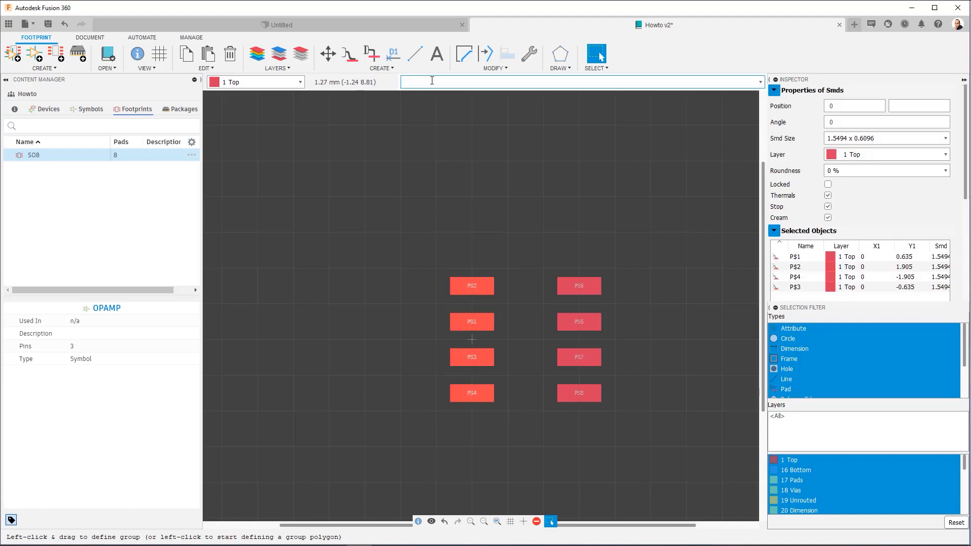
{"action": "type", "text": "MOVE"}
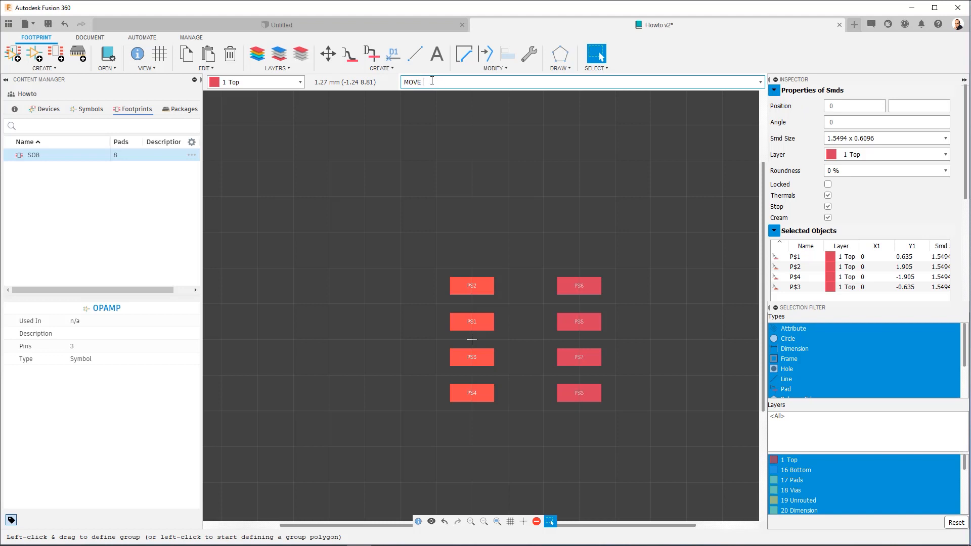
{"action": "type", "text": "("}
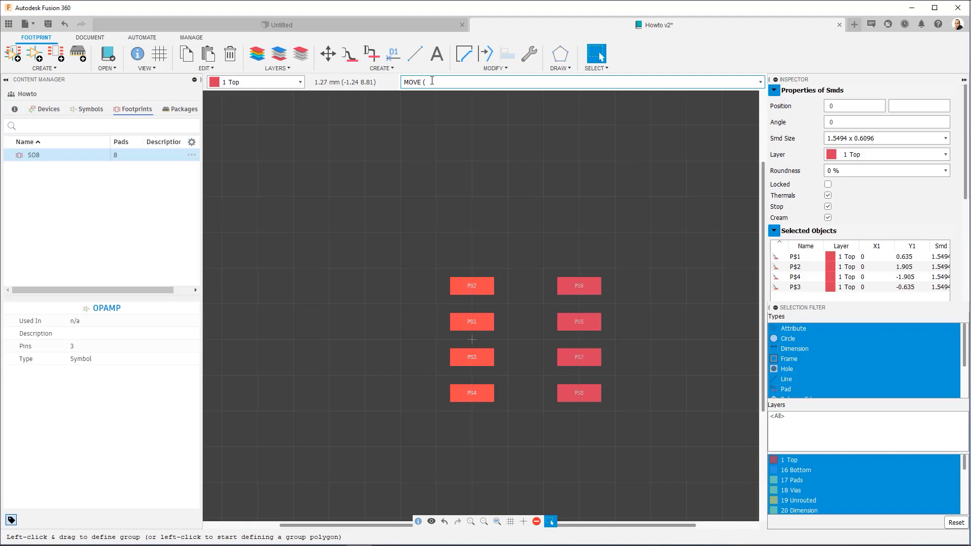
{"action": "type", "text": ">"}
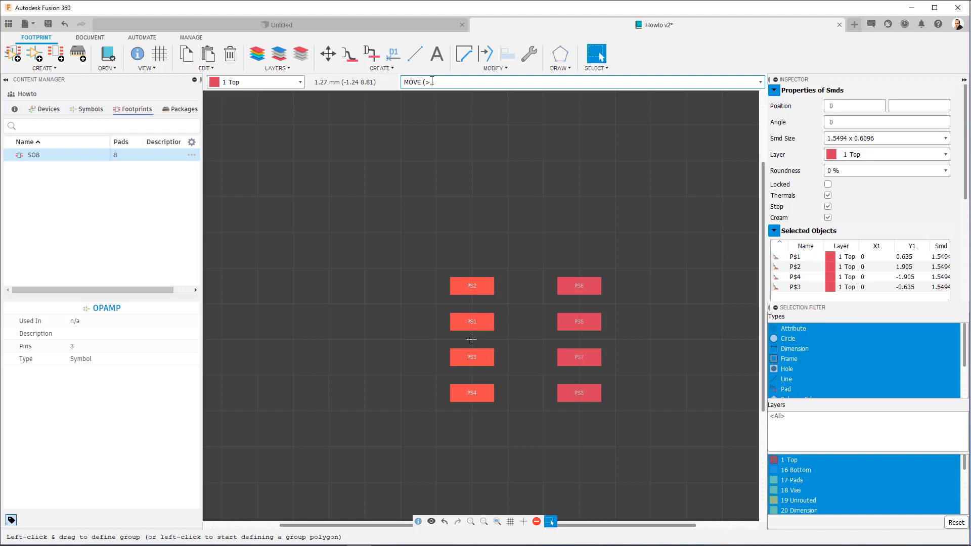
{"action": "type", "text": "0 0)(-"}
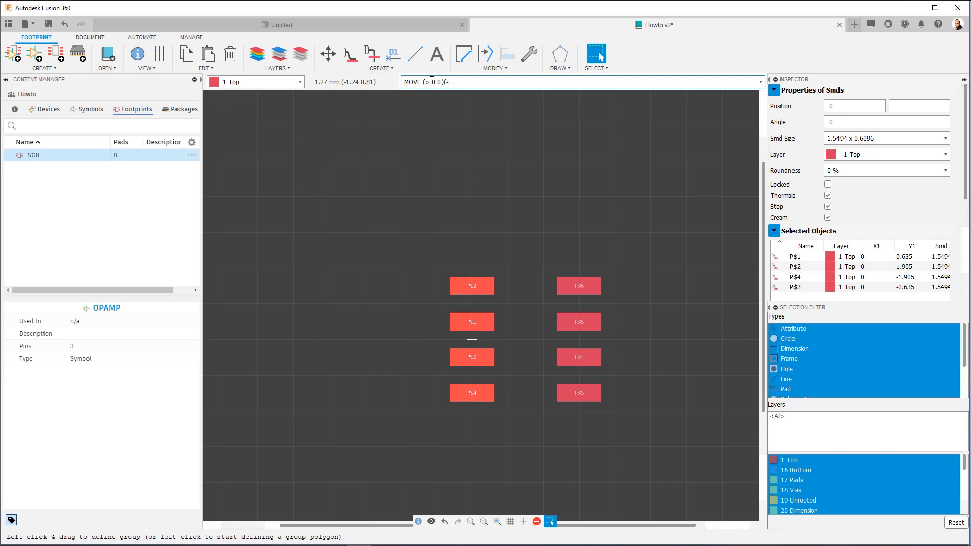
{"action": "type", "text": "2.7 0"}
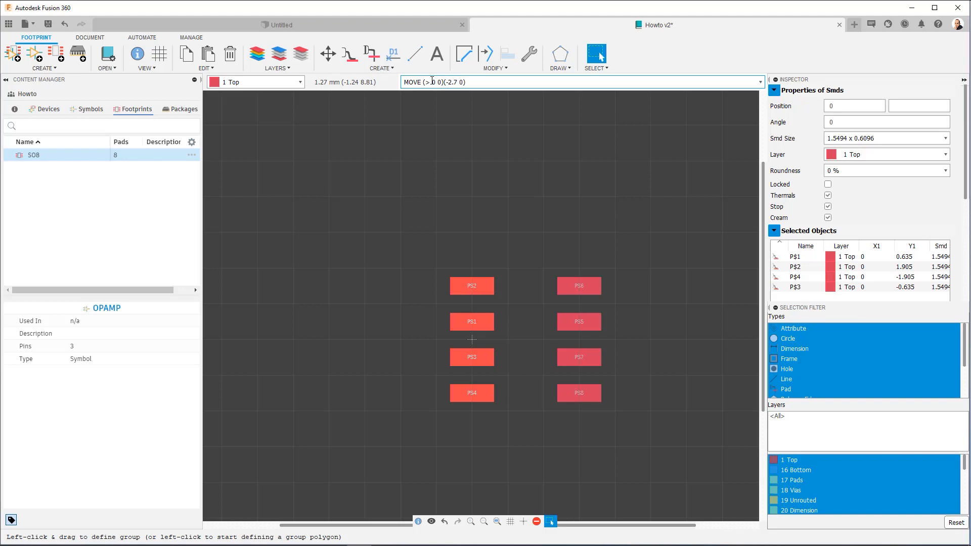
{"action": "left_click", "coordinate": [328, 53]}
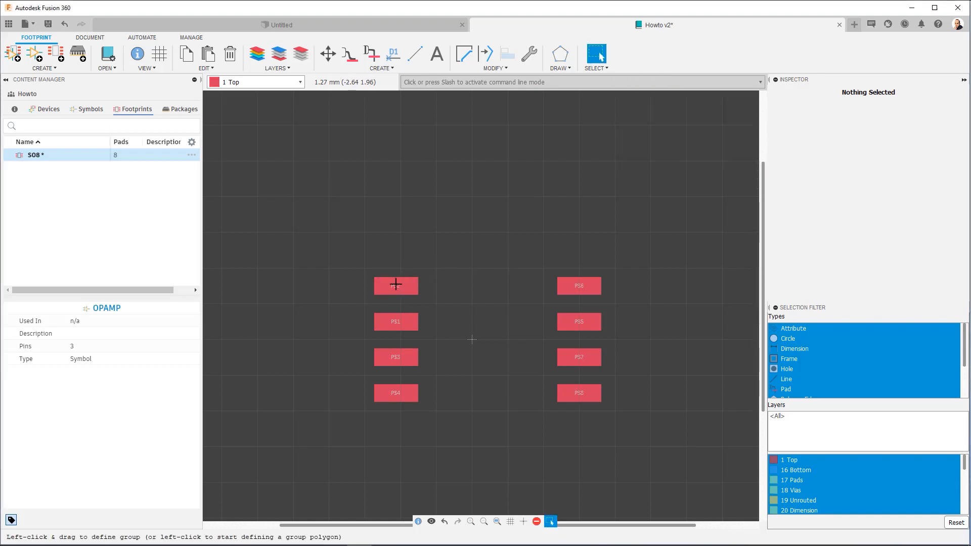
Step: Select pads P$5–P$8 and move the right column out to X = 2.7 mm
{"action": "left_click", "coordinate": [396, 286]}
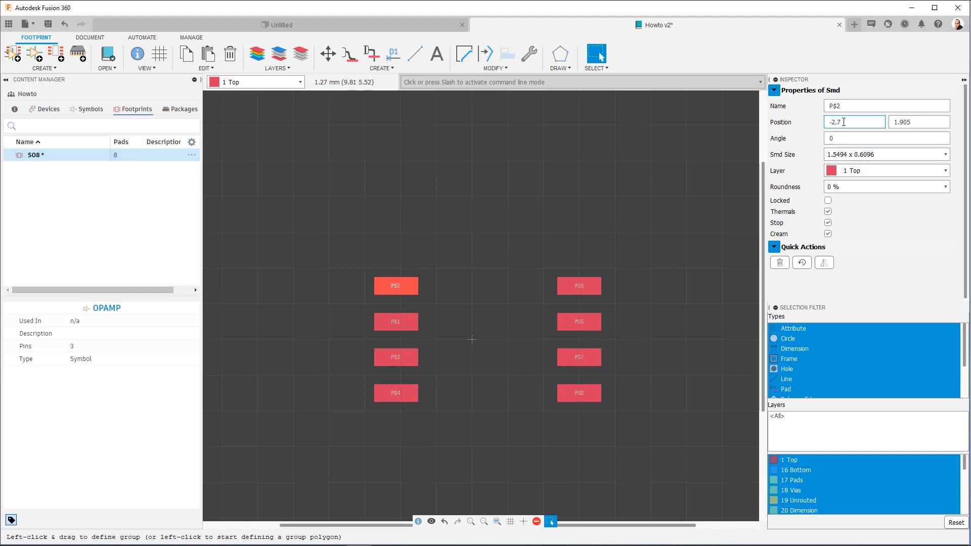
{"action": "left_click", "coordinate": [553, 252]}
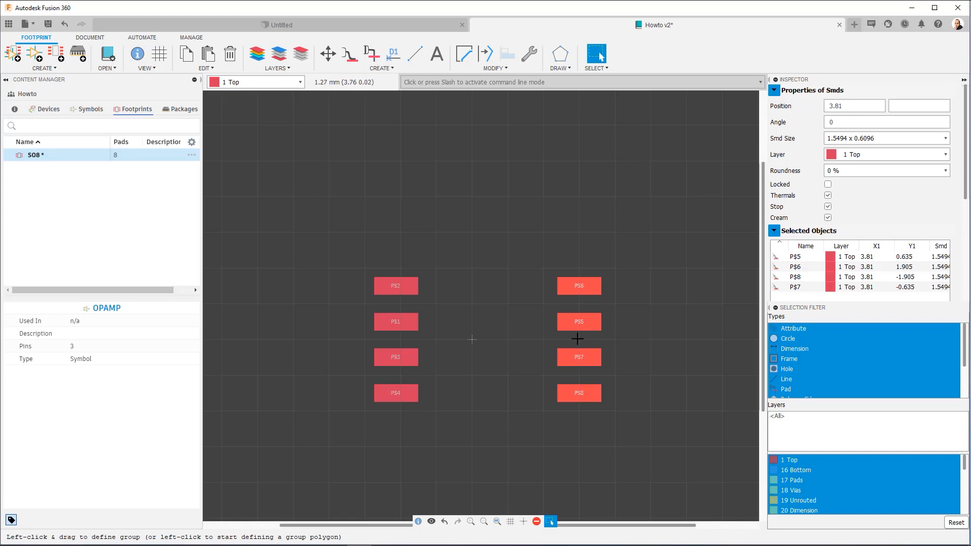
{"action": "mouse_move", "coordinate": [579, 338]}
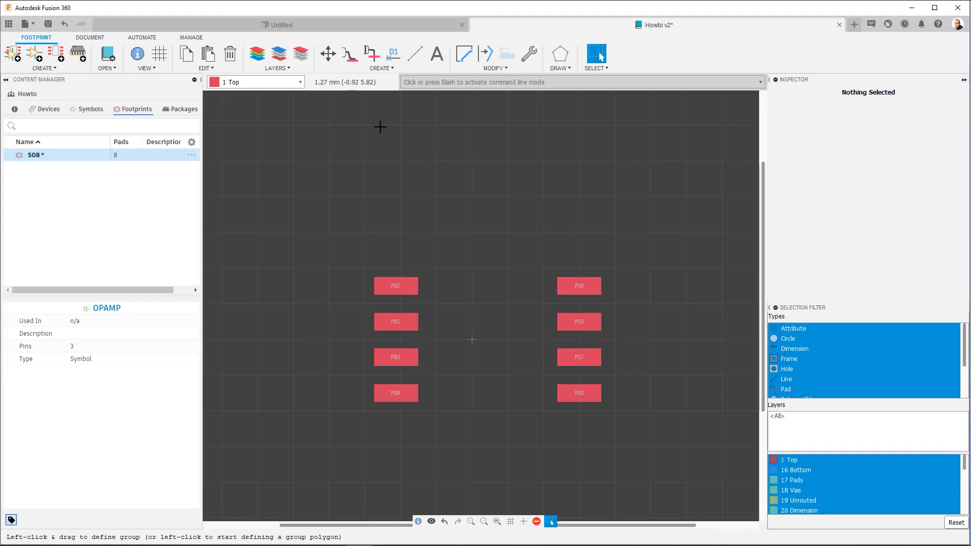
{"action": "left_click", "coordinate": [328, 54]}
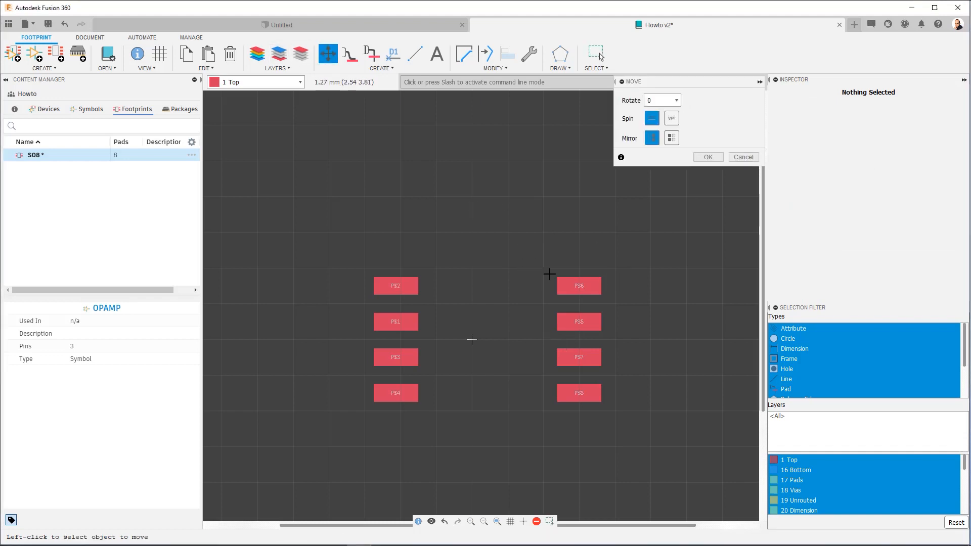
{"action": "mouse_move", "coordinate": [524, 296]}
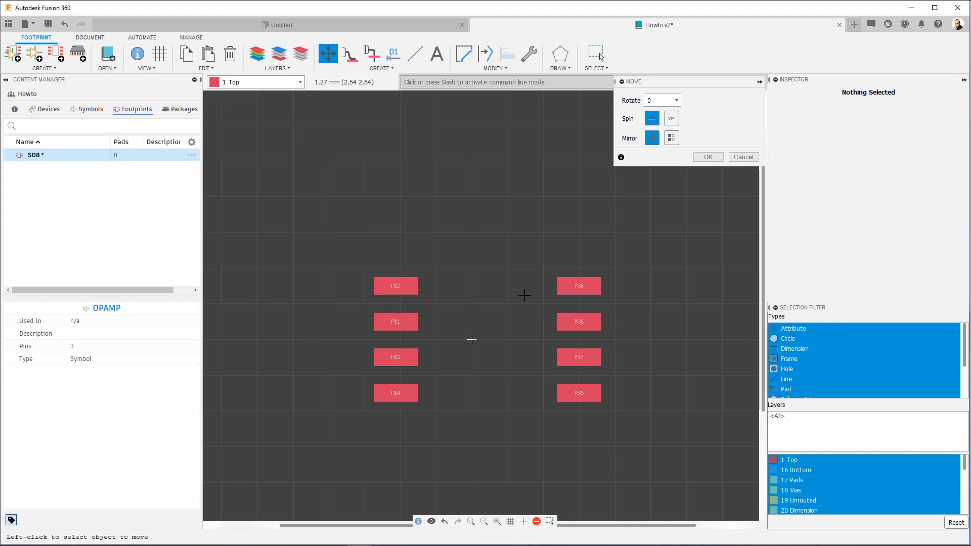
{"action": "left_click", "coordinate": [596, 53]}
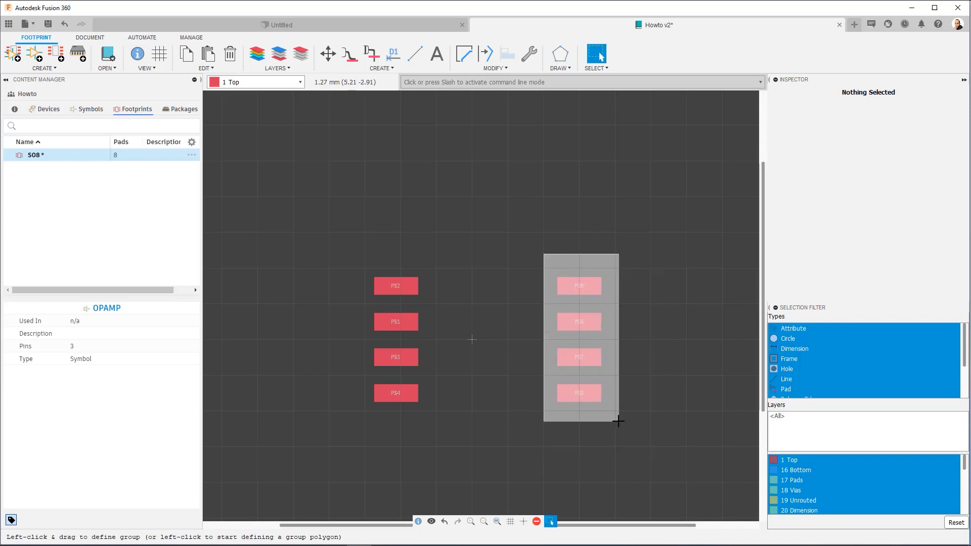
{"action": "left_click_drag", "start_coordinate": [544, 254], "coordinate": [618, 421]}
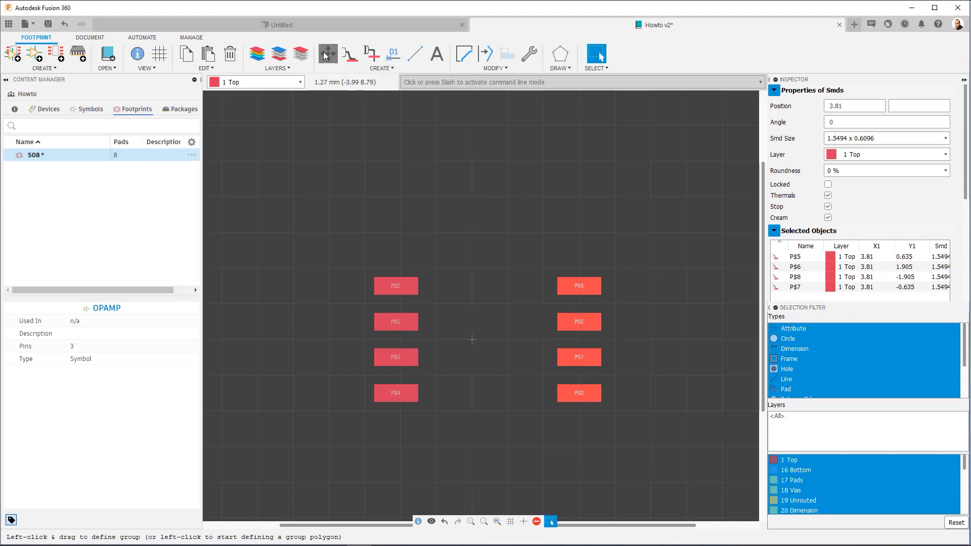
{"action": "left_click", "coordinate": [328, 53]}
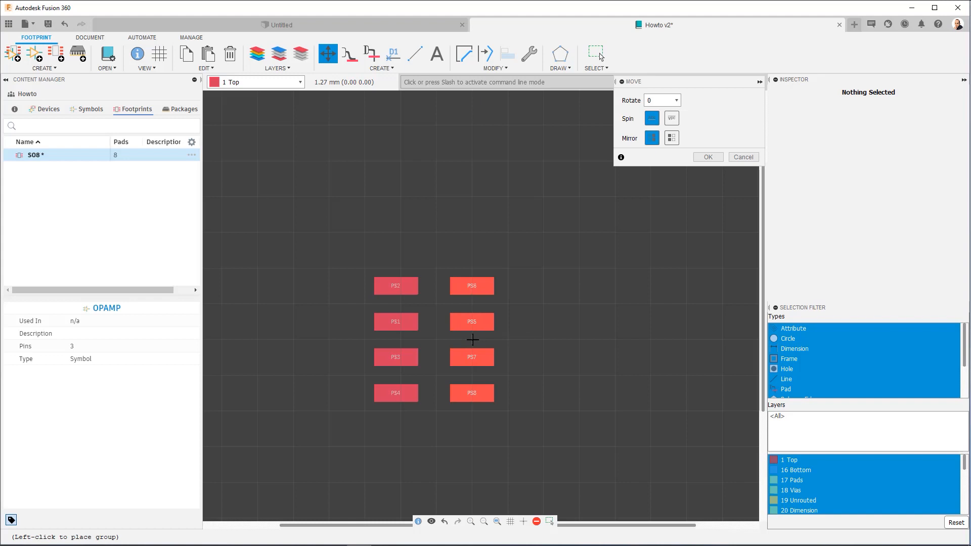
{"action": "left_click", "coordinate": [742, 157]}
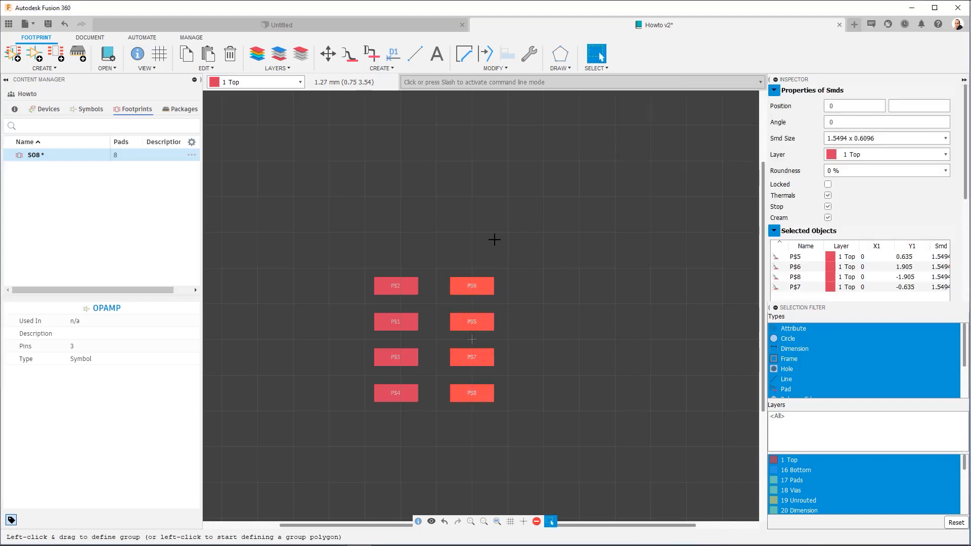
{"action": "mouse_move", "coordinate": [477, 336]}
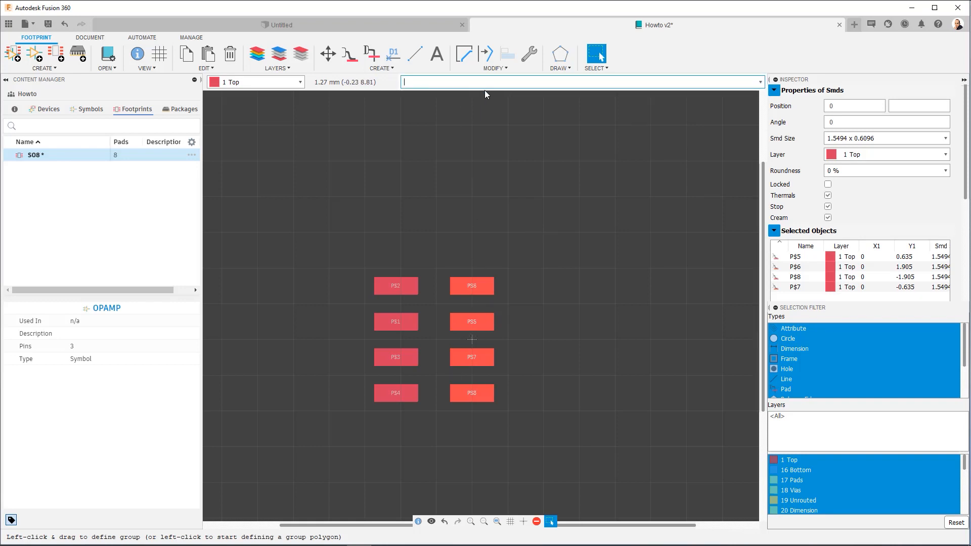
{"action": "mouse_move", "coordinate": [495, 93]}
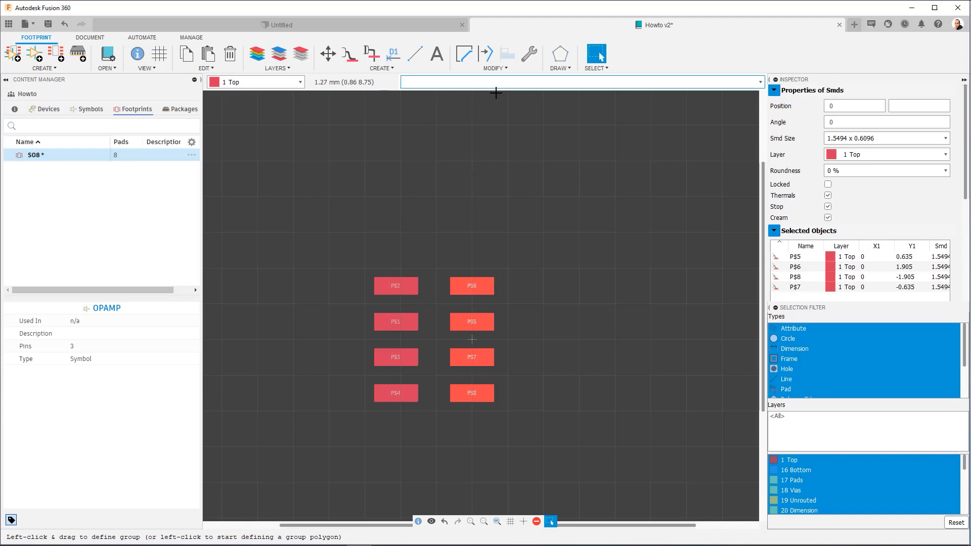
{"action": "type", "text": "MOVE (> 0 0)(-2.7 0)"}
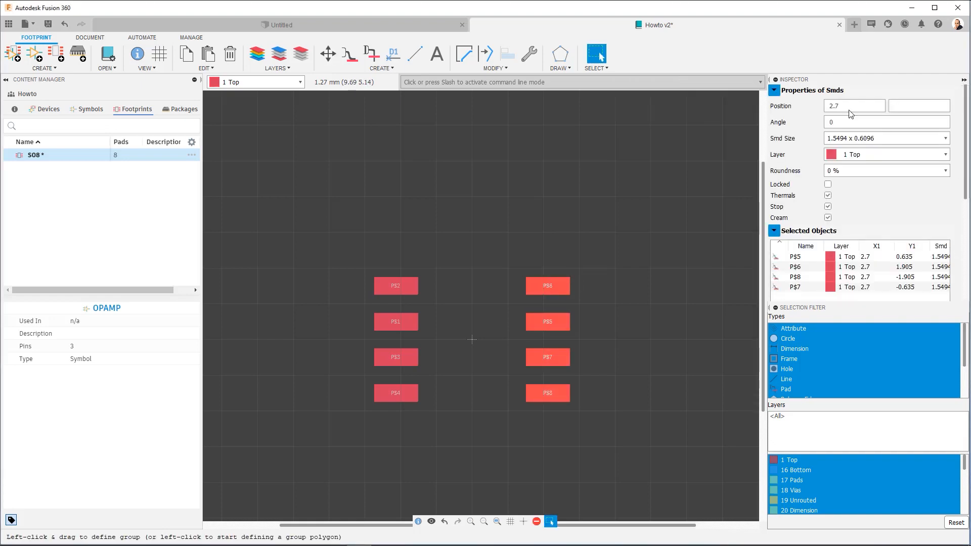
{"action": "mouse_move", "coordinate": [801, 146]}
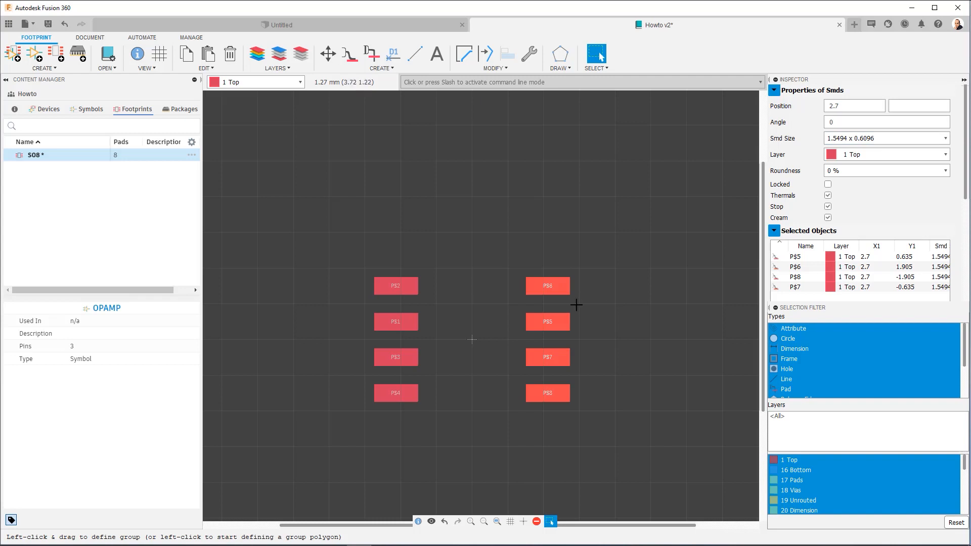
{"action": "mouse_move", "coordinate": [557, 350]}
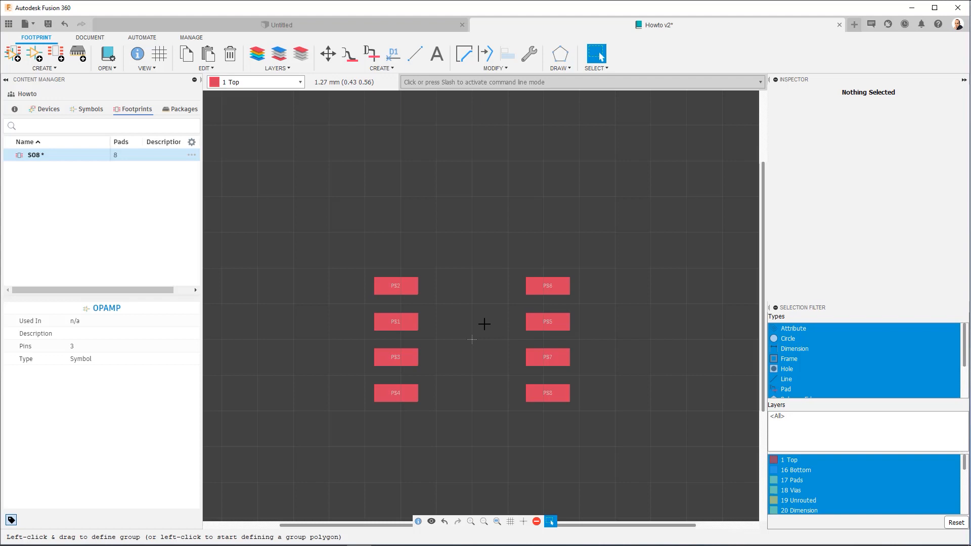
{"action": "mouse_move", "coordinate": [434, 259]}
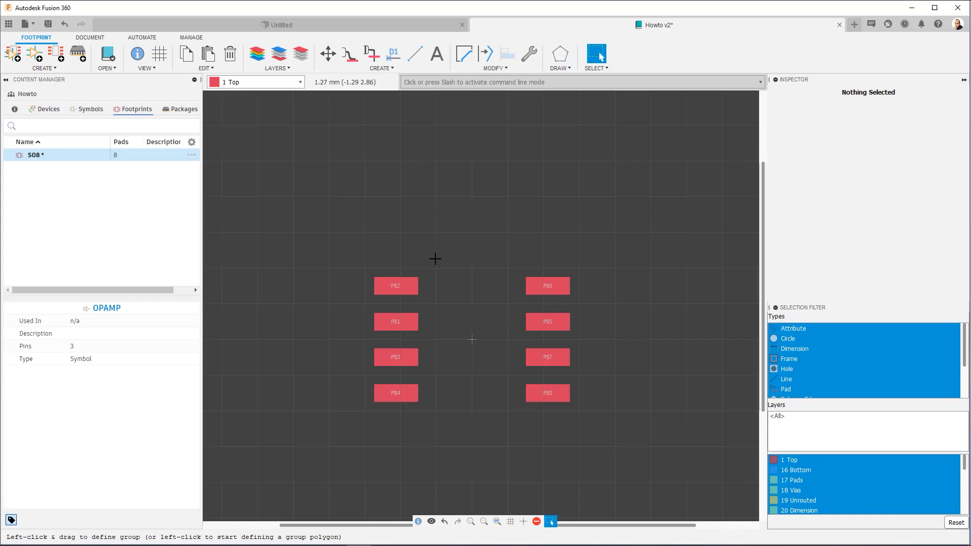
{"action": "mouse_move", "coordinate": [399, 264]}
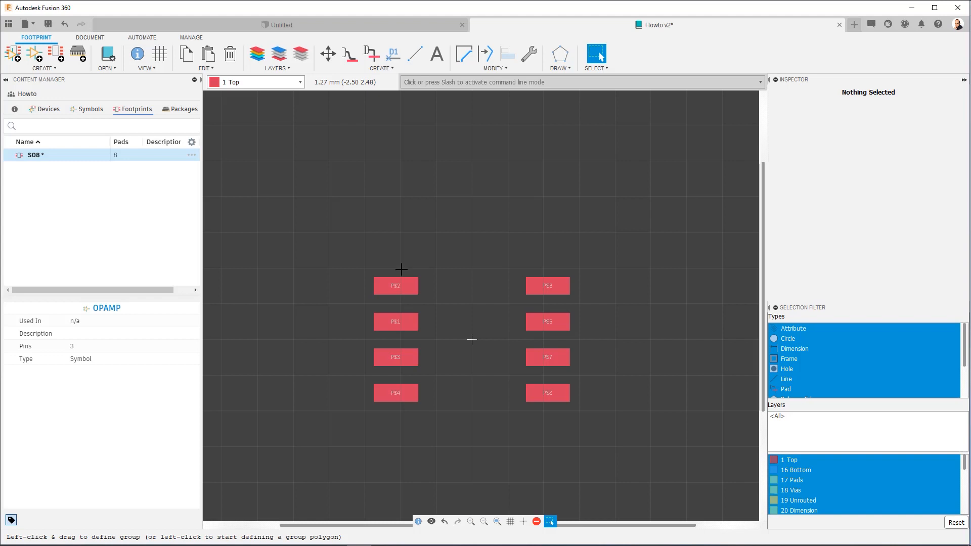
{"action": "mouse_move", "coordinate": [378, 218]}
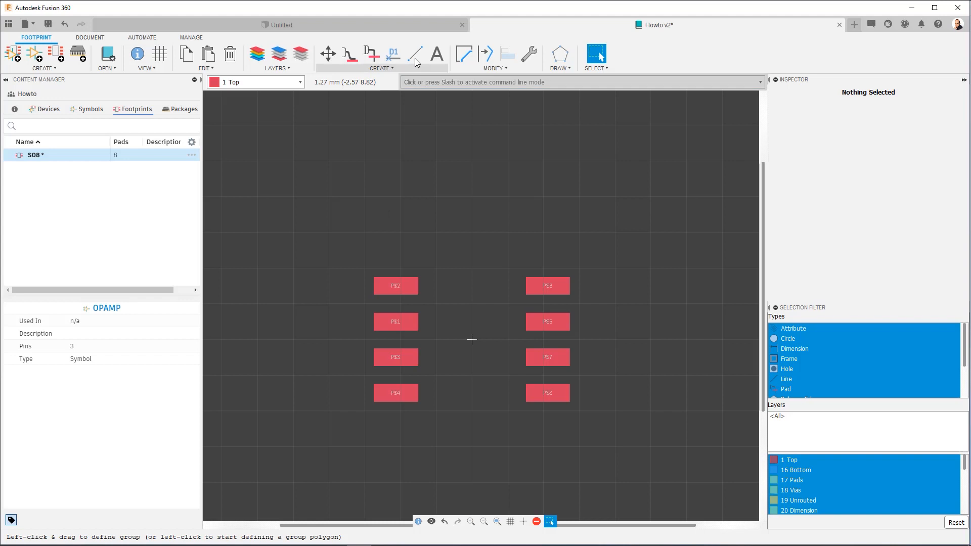
Step: Draw top and bottom bracket outlines on layer 21 tPlace, then exit the Line tool
{"action": "left_click", "coordinate": [415, 54]}
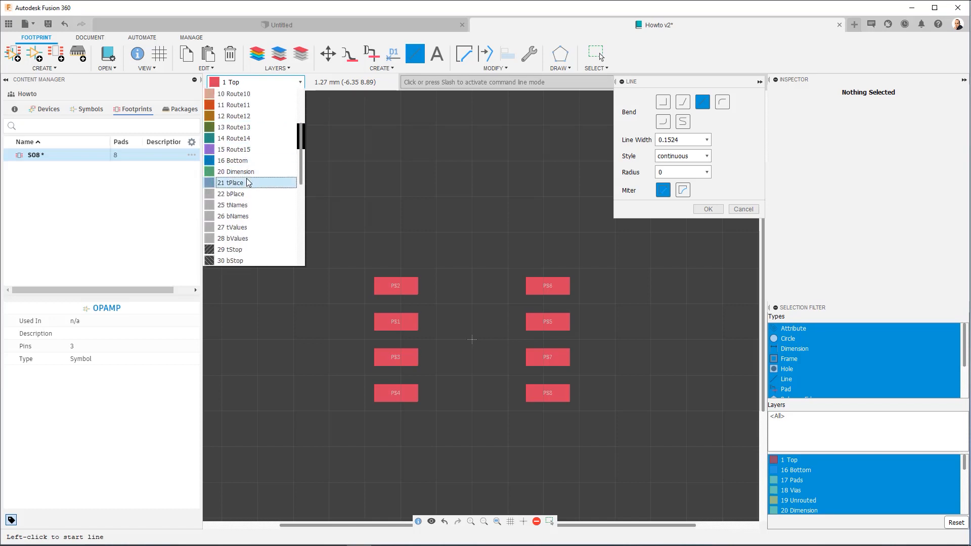
{"action": "left_click", "coordinate": [234, 182]}
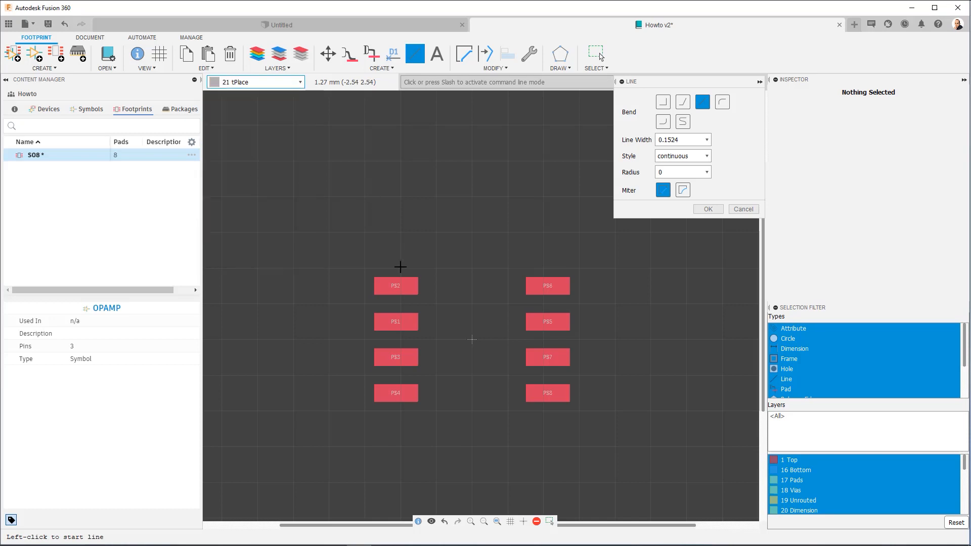
{"action": "left_click", "coordinate": [400, 266]}
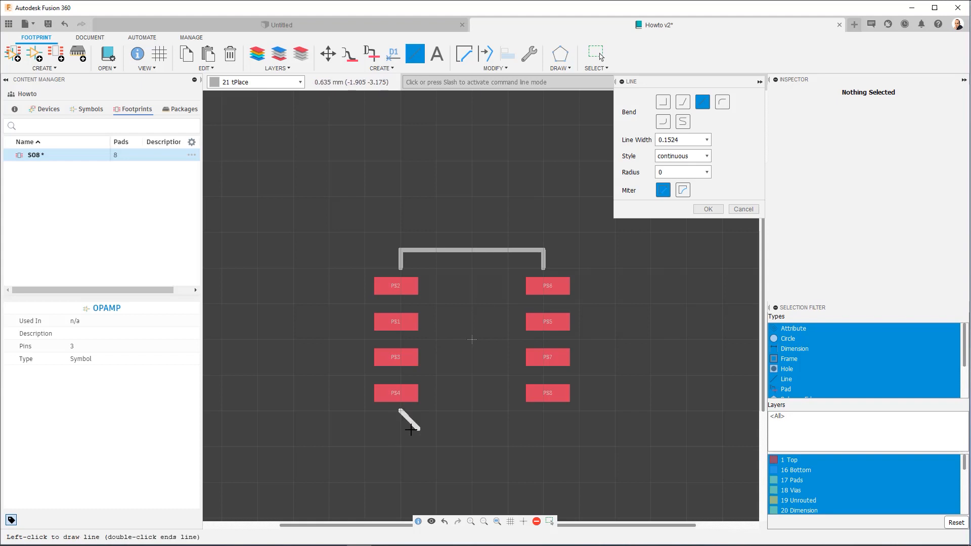
{"action": "left_click", "coordinate": [542, 427]}
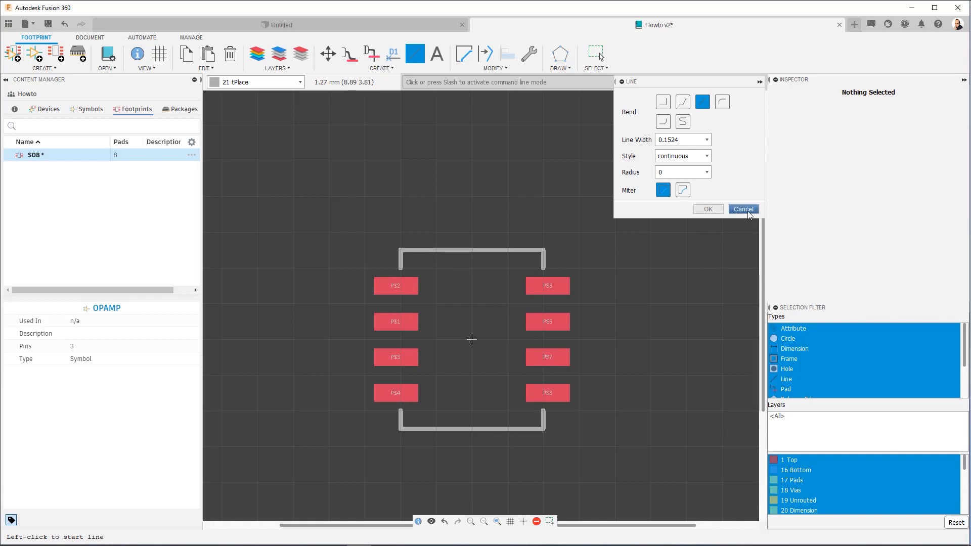
{"action": "left_click", "coordinate": [743, 209]}
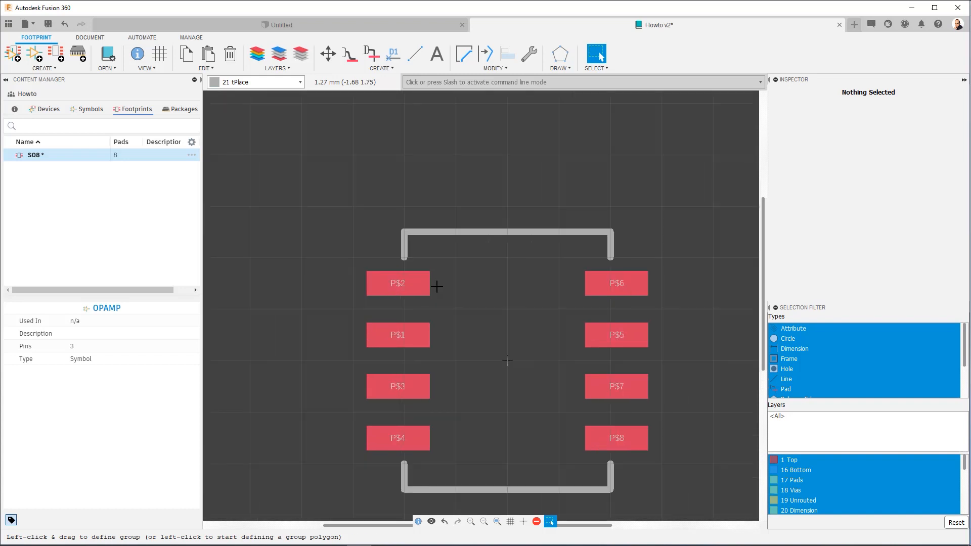
{"action": "mouse_move", "coordinate": [394, 339]}
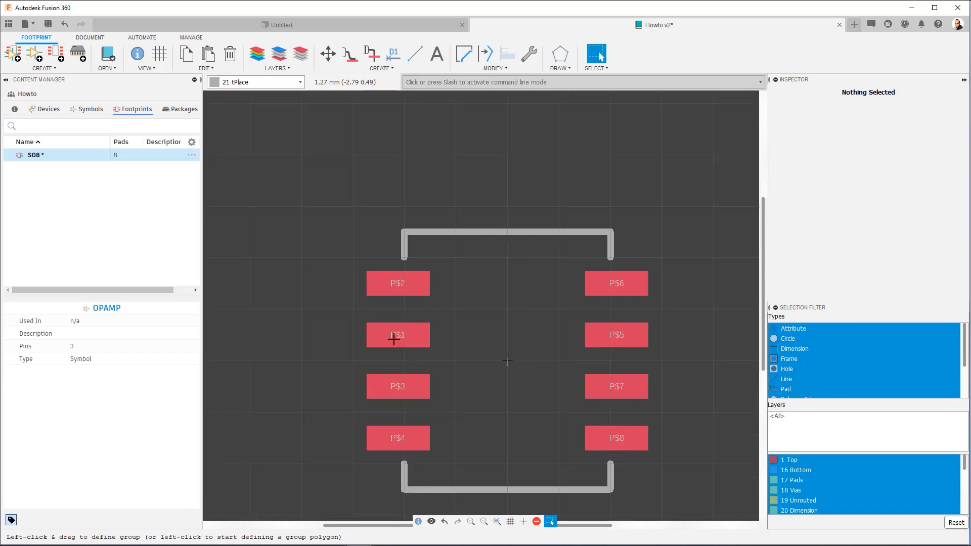
{"action": "mouse_move", "coordinate": [430, 430]}
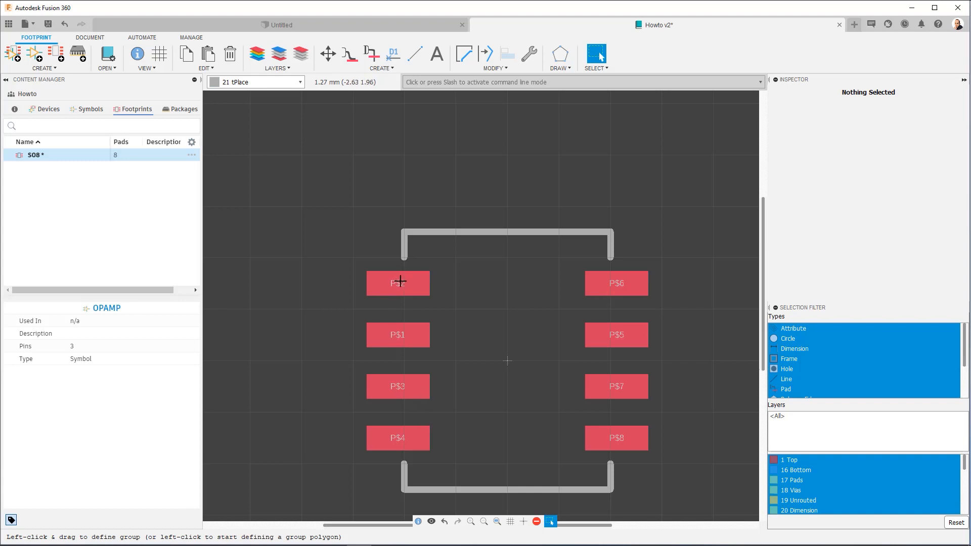
Step: Rename the SO8 pads 1–8 counterclockwise, starting with the top-left pad as 1
{"action": "left_click", "coordinate": [328, 54]}
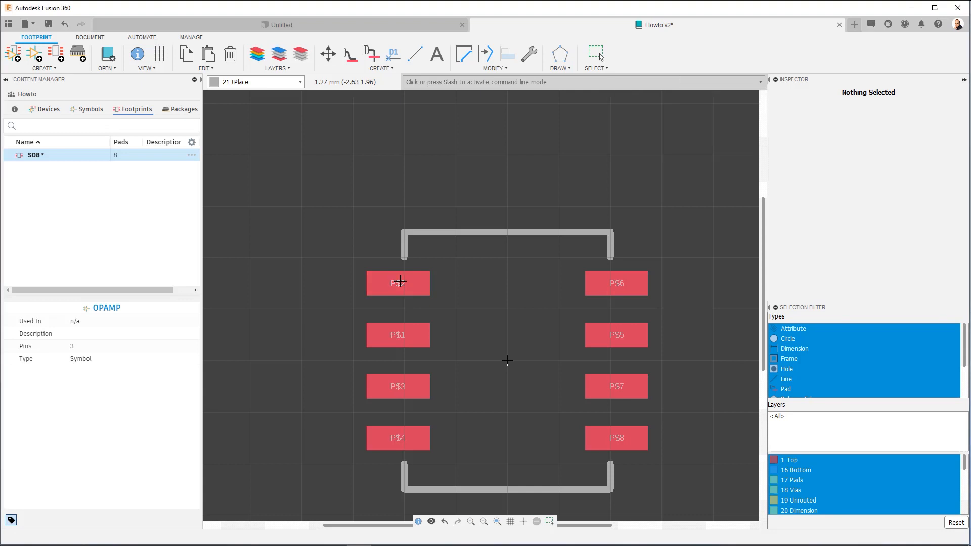
{"action": "left_click", "coordinate": [397, 283]}
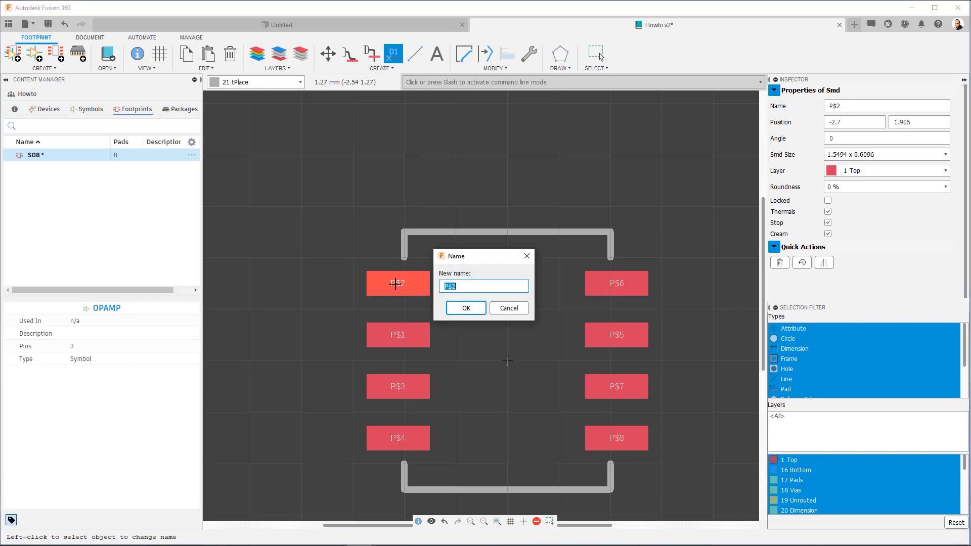
{"action": "type", "text": "1"}
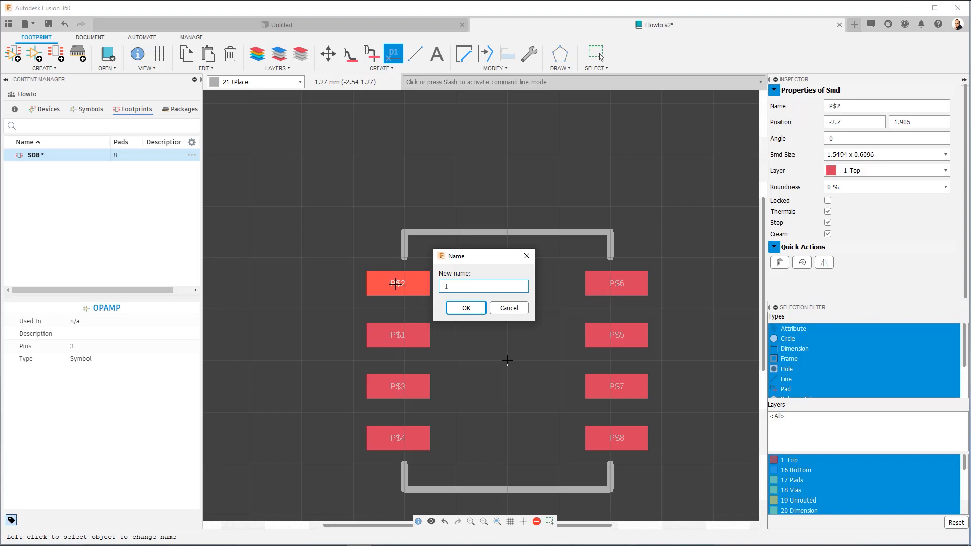
{"action": "left_click", "coordinate": [465, 308]}
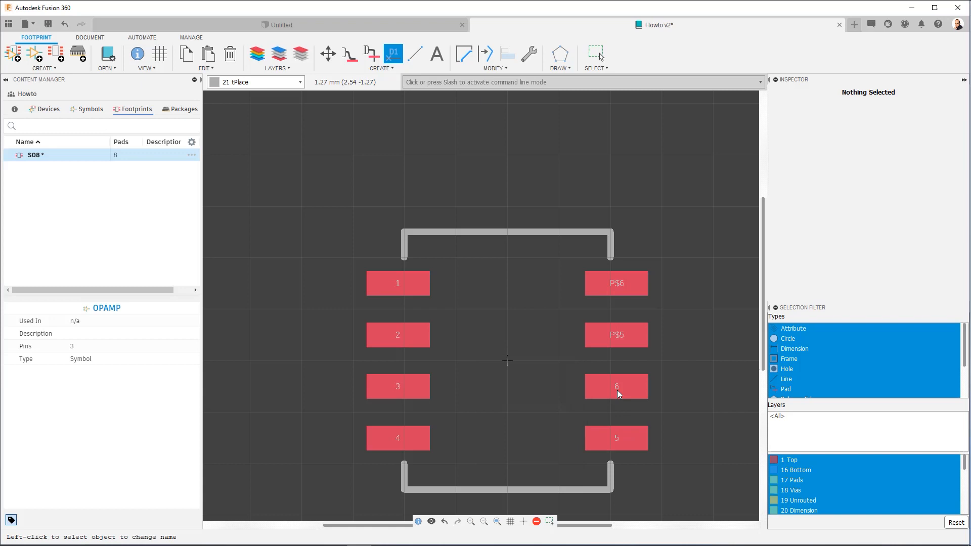
{"action": "mouse_move", "coordinate": [624, 298]}
{"action": "type", "text": "7"}
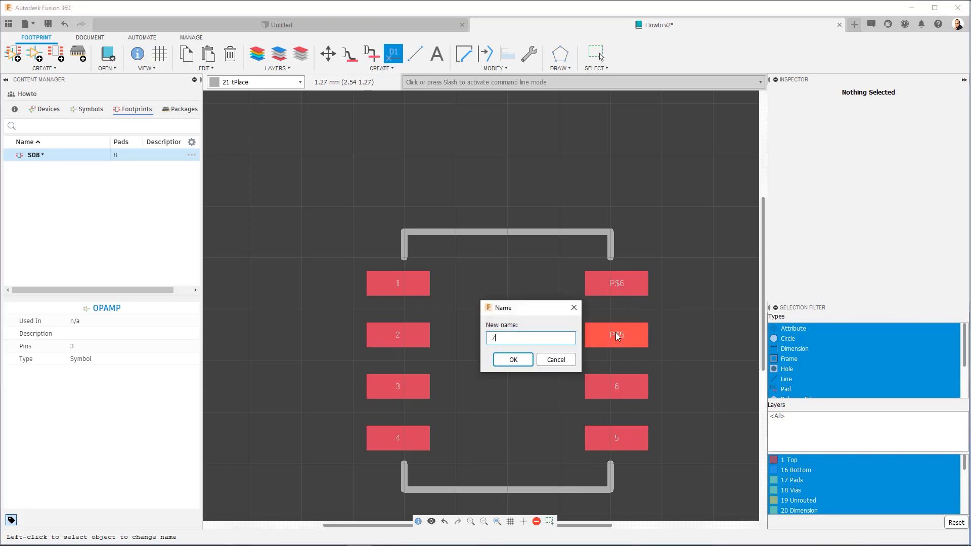
{"action": "left_click", "coordinate": [511, 359]}
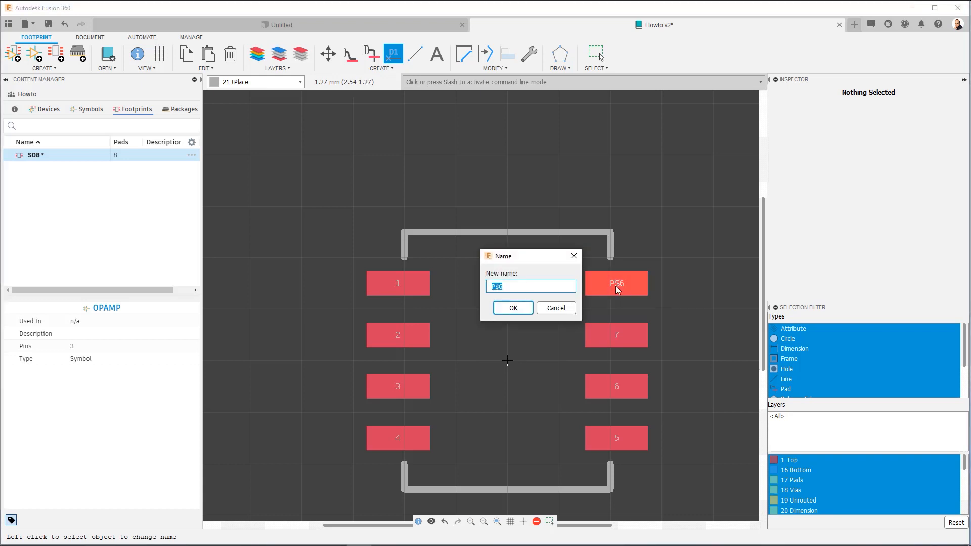
{"action": "left_click", "coordinate": [511, 308]}
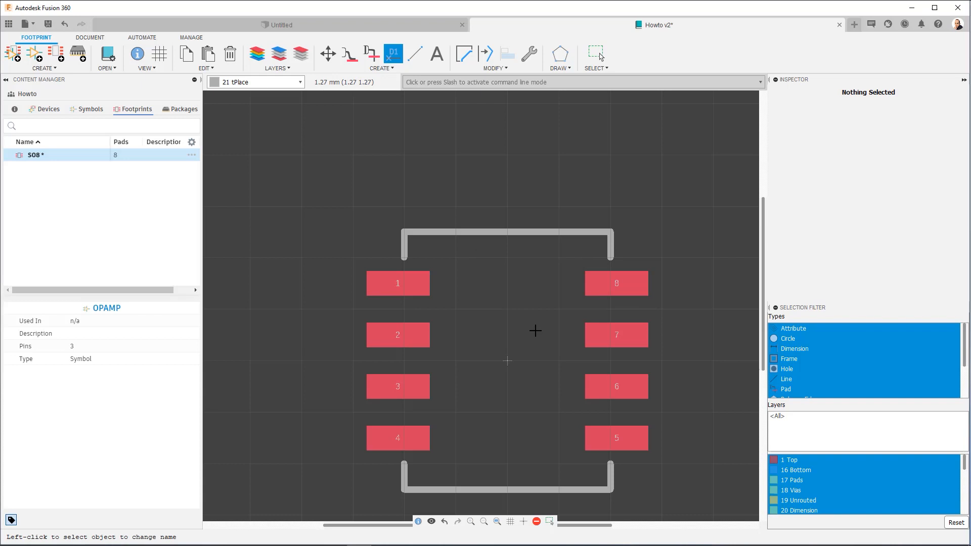
{"action": "mouse_move", "coordinate": [474, 205]}
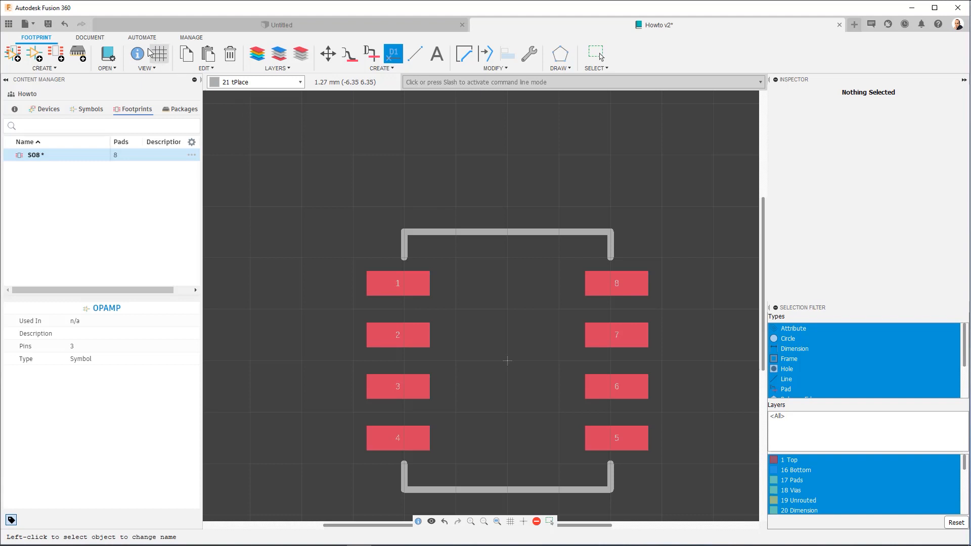
Step: Run the set_name_value ULP to add >NAME and >VALUE labels
{"action": "left_click", "coordinate": [141, 36]}
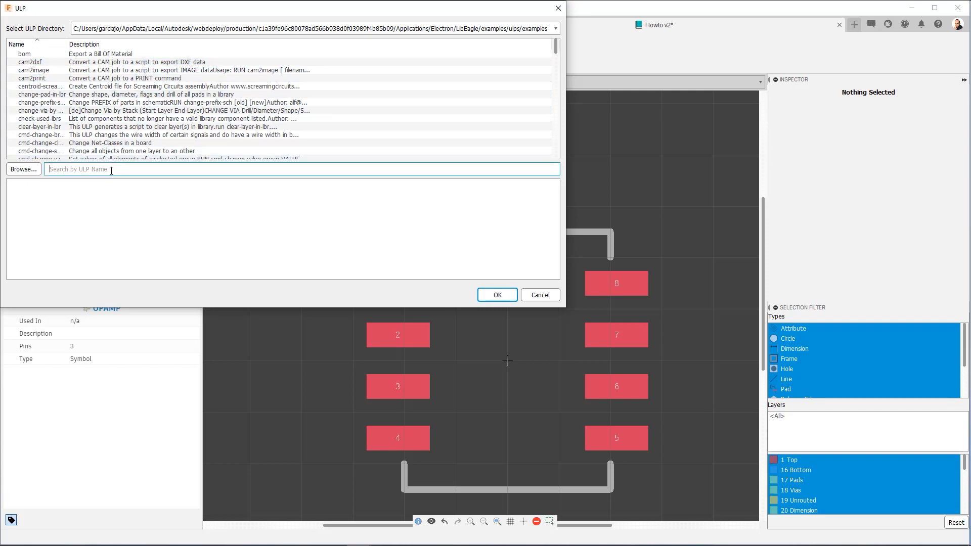
{"action": "type", "text": "set"}
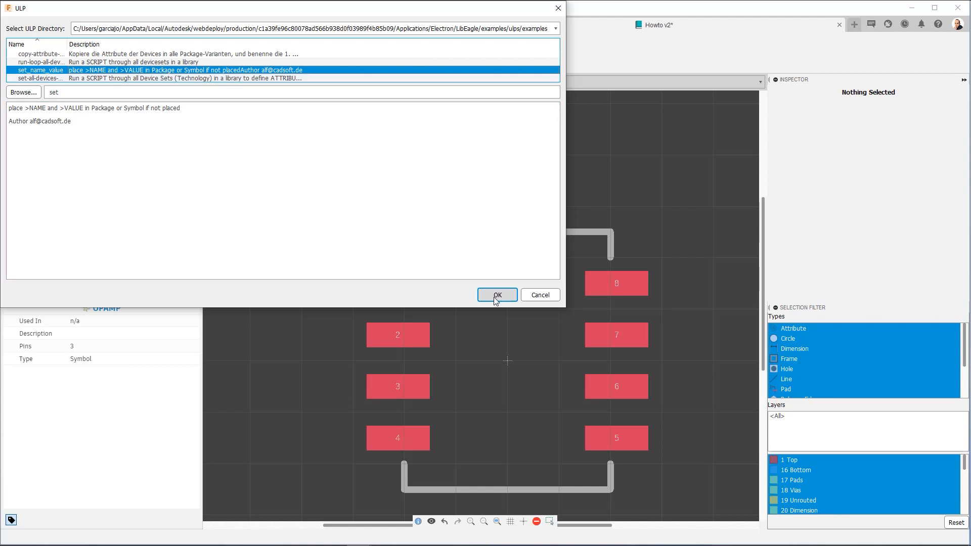
{"action": "left_click", "coordinate": [496, 294]}
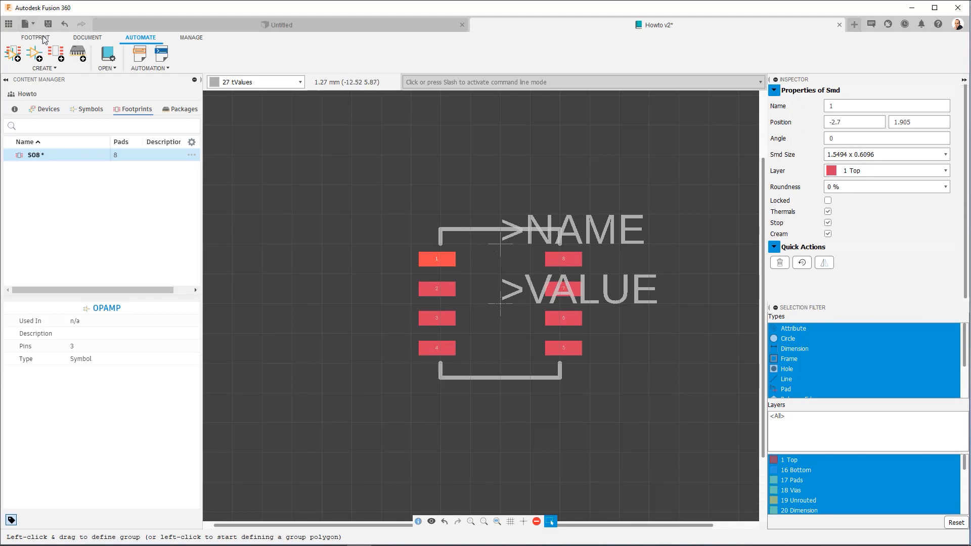
Step: Move the >NAME label above the outline and >VALUE below it
{"action": "left_click", "coordinate": [36, 37]}
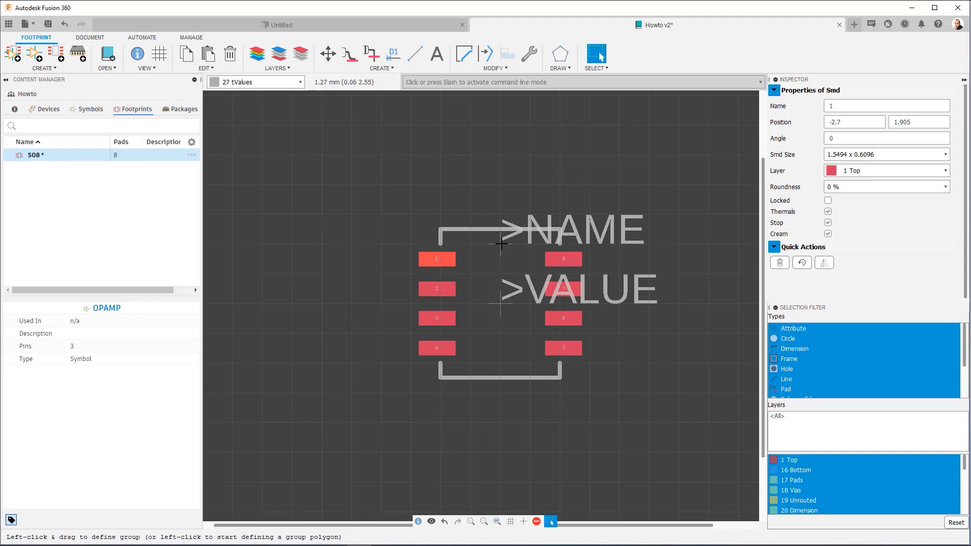
{"action": "left_click", "coordinate": [571, 229]}
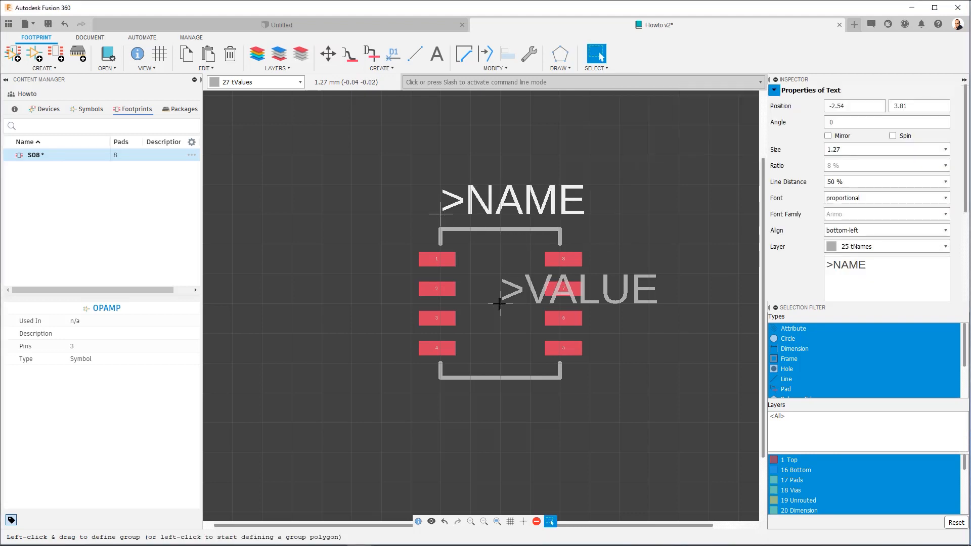
{"action": "left_click", "coordinate": [578, 288]}
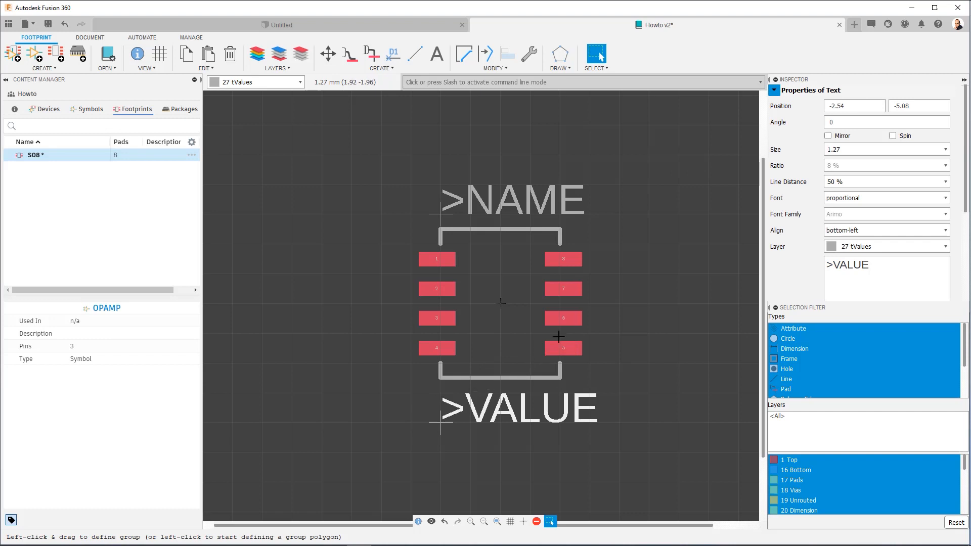
{"action": "mouse_move", "coordinate": [581, 308]}
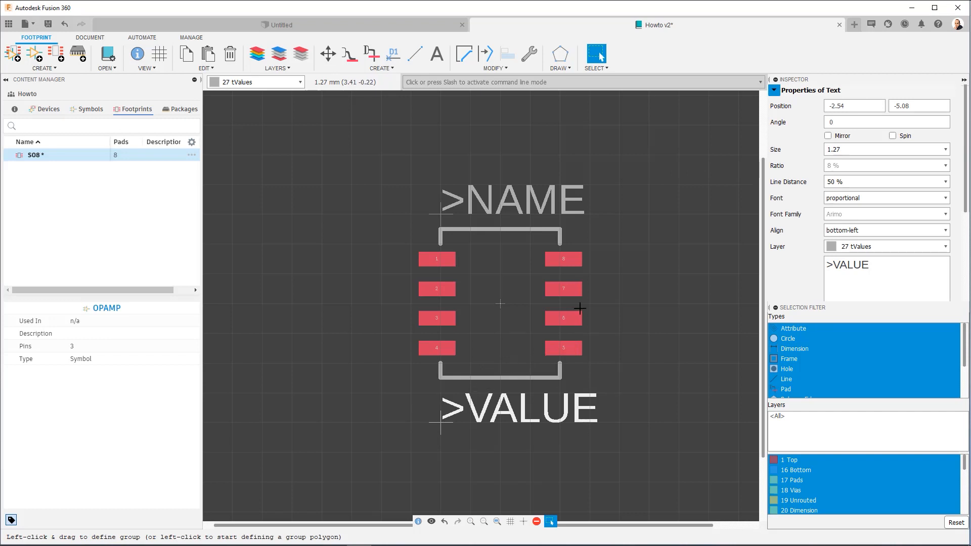